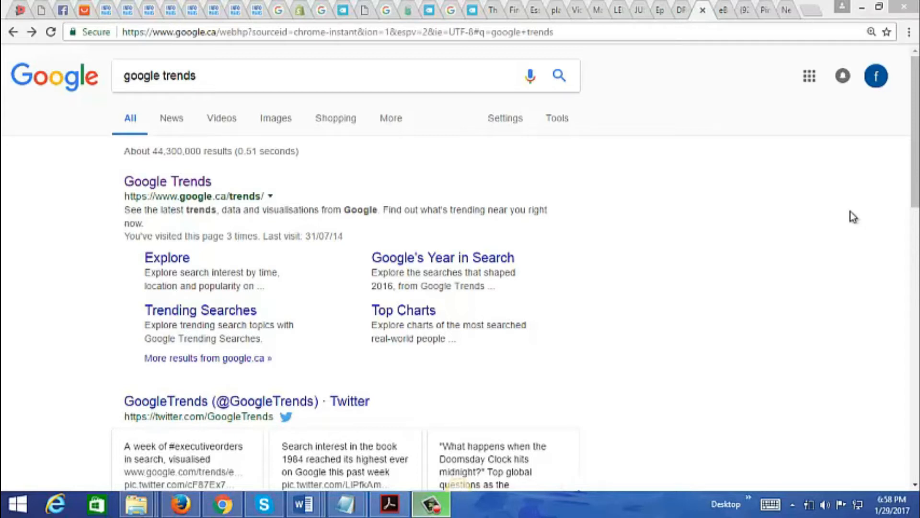
Explore the 'essential oils' search term in Google Trends worldwide over five years.
left_click(167, 181)
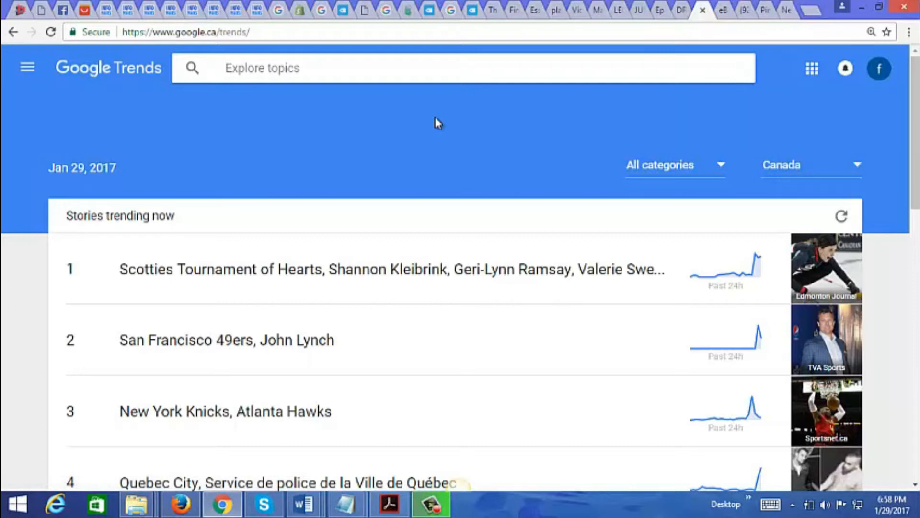
type("essent")
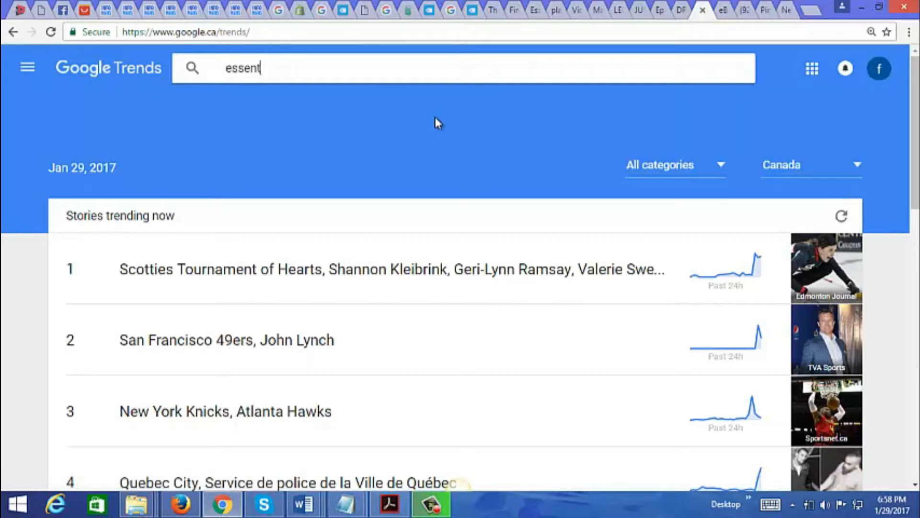
type("essential oils")
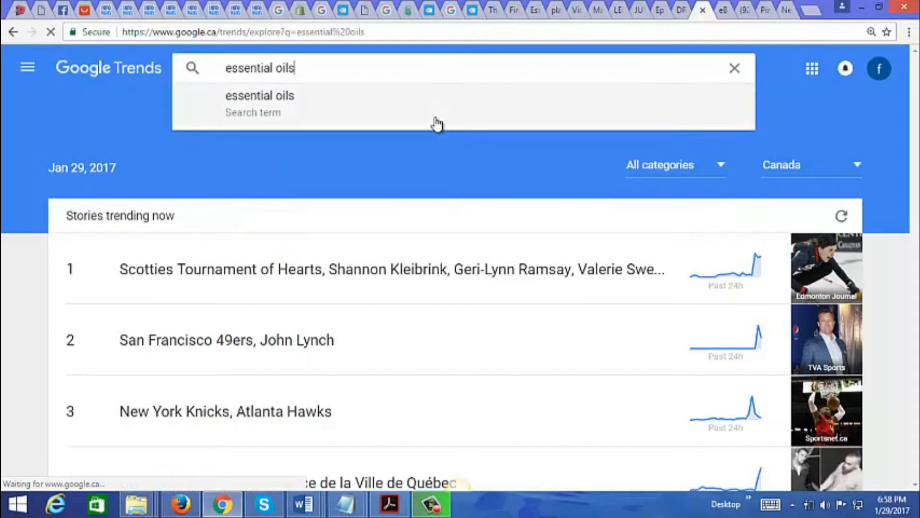
left_click(259, 95)
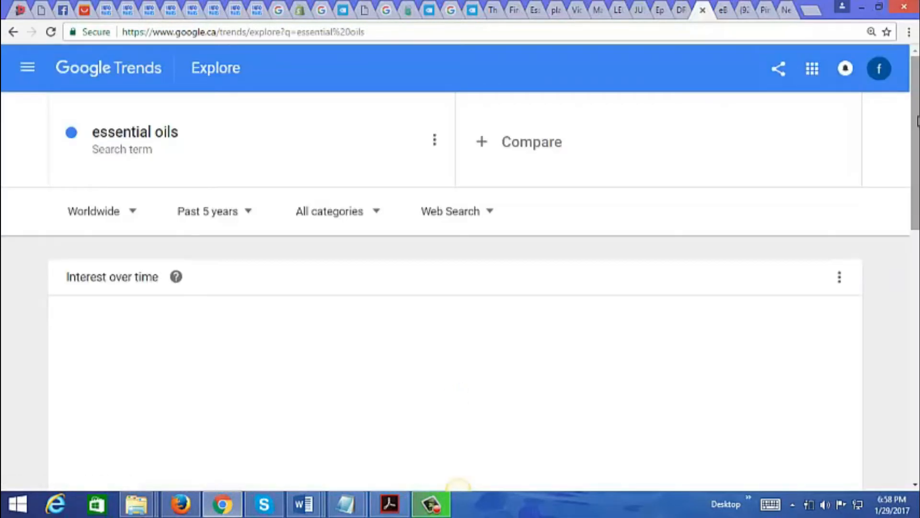
Review the interest-over-time chart and the regions with the most interest.
scroll("down", 3)
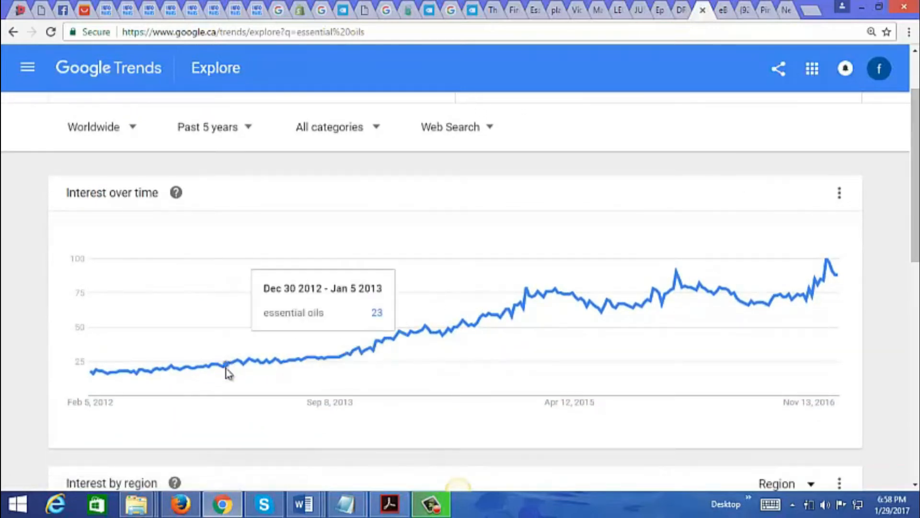
mouse_move(511, 310)
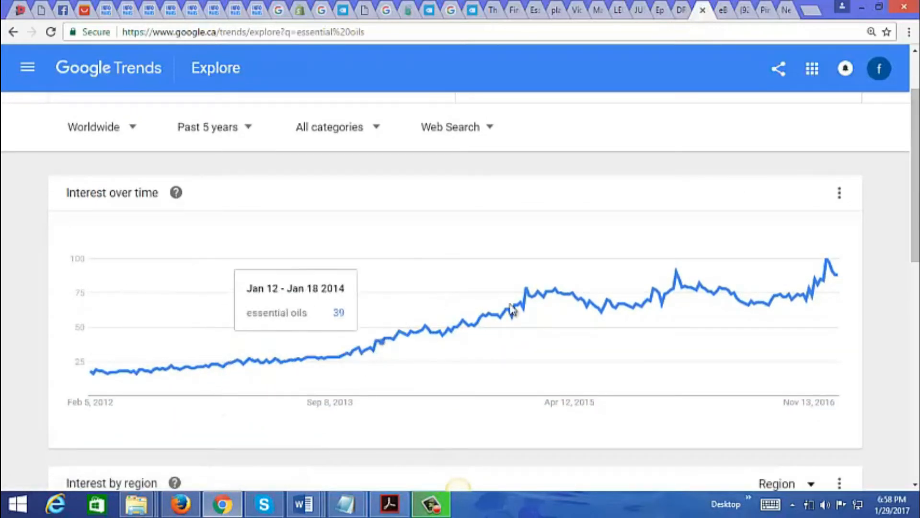
mouse_move(813, 296)
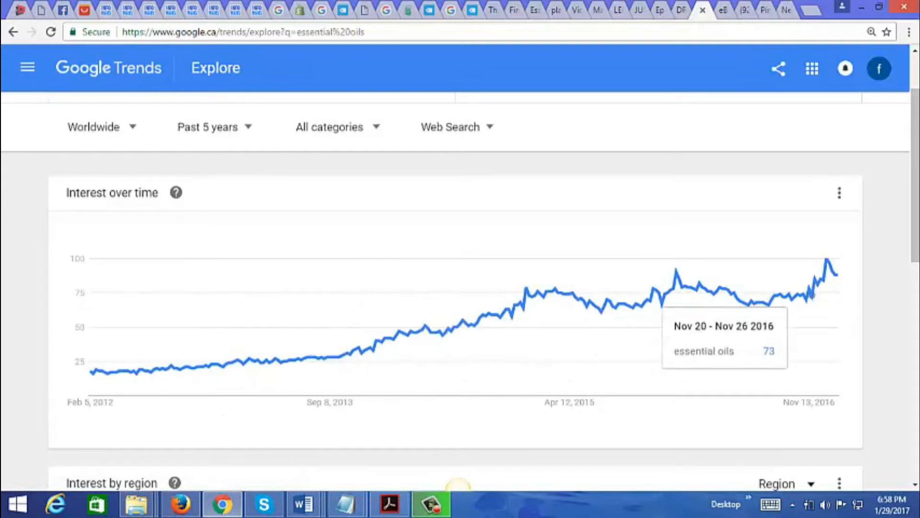
scroll("down", 3)
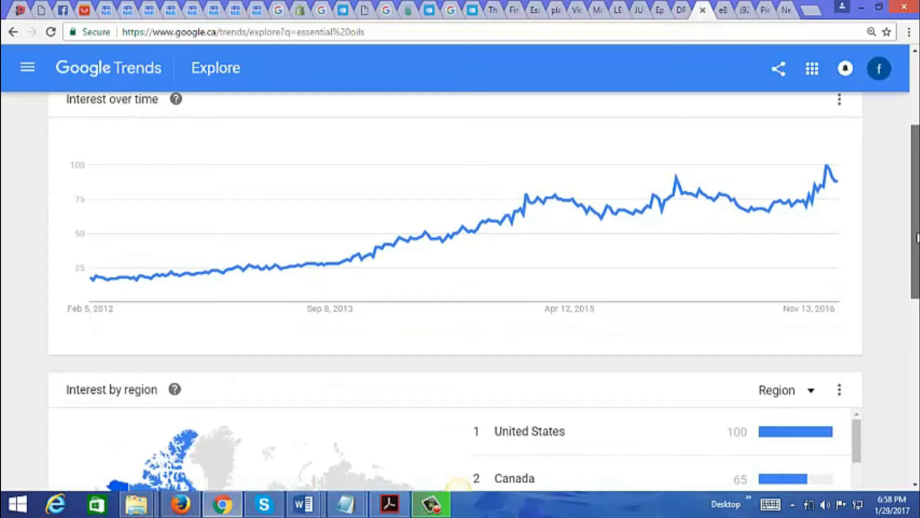
scroll("down", 3)
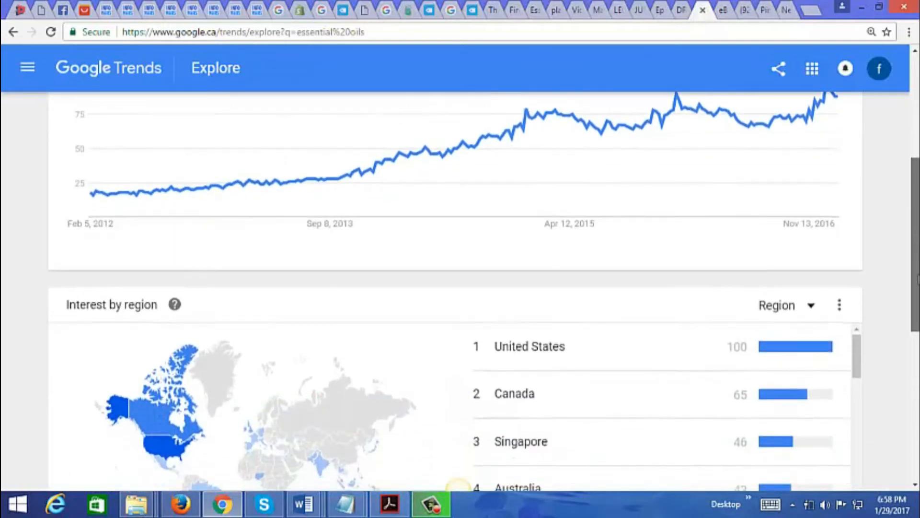
scroll("up", 3)
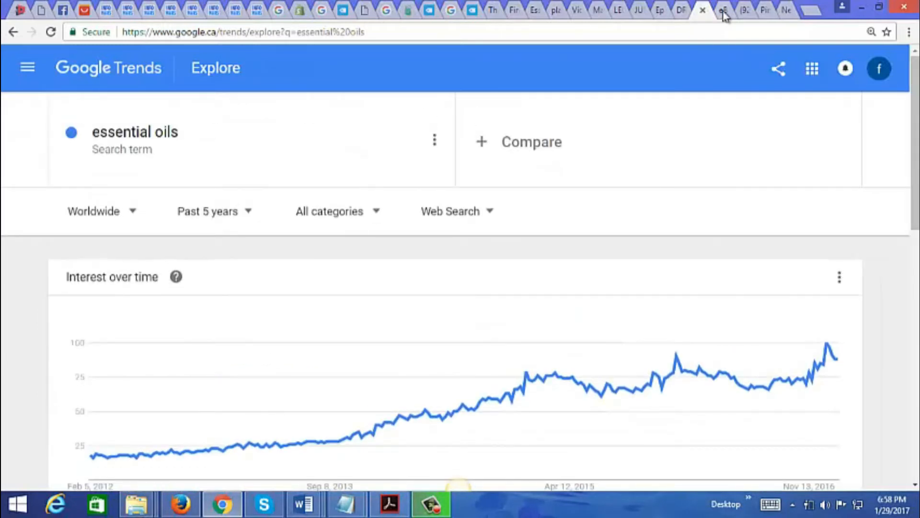
Review WatchCount's most-watched eBay.ca 'essential oil' listings with watcher counts and past sales.
left_click(702, 10)
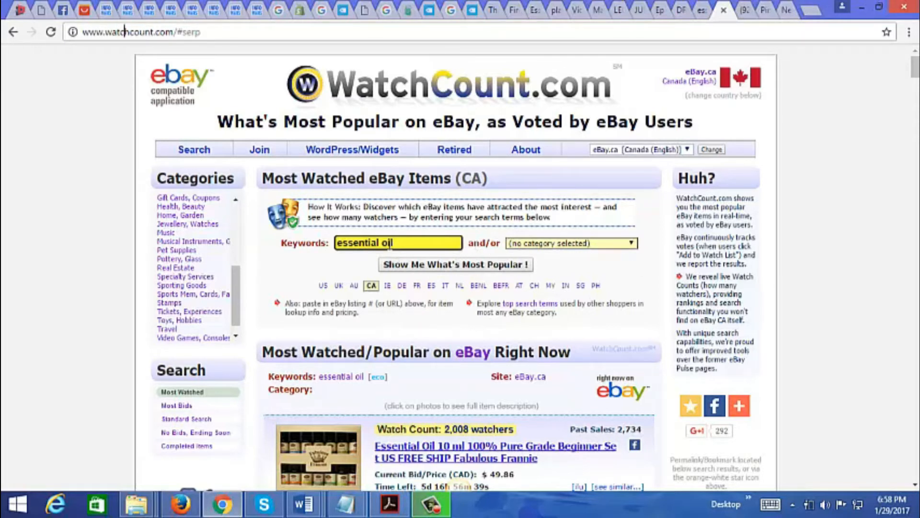
left_click(399, 243)
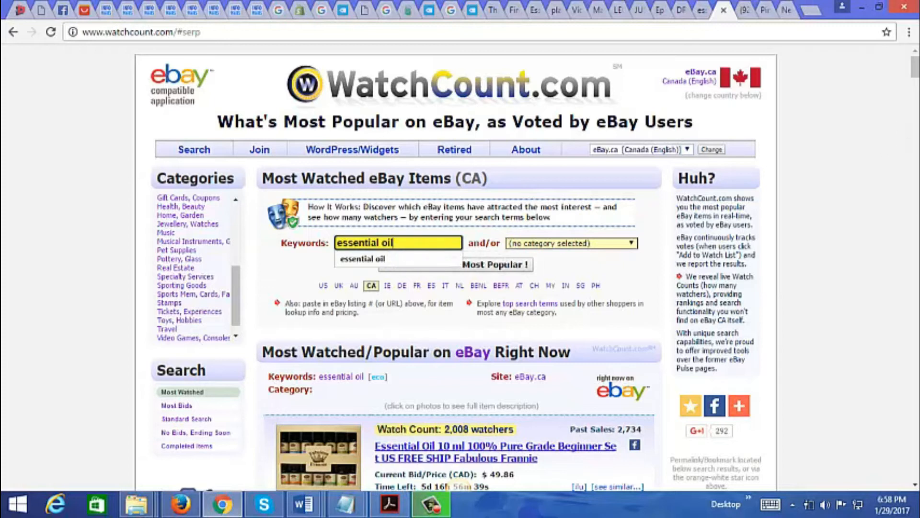
scroll("down", 3)
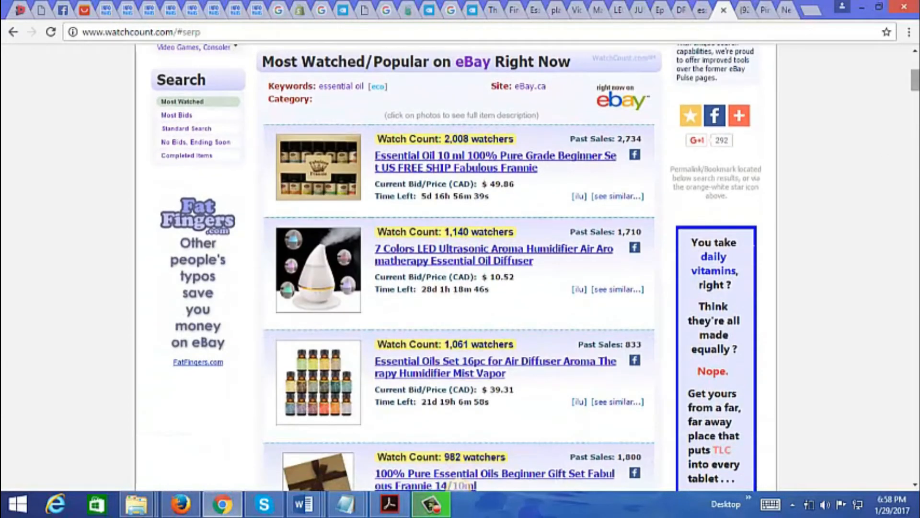
scroll("down", 3)
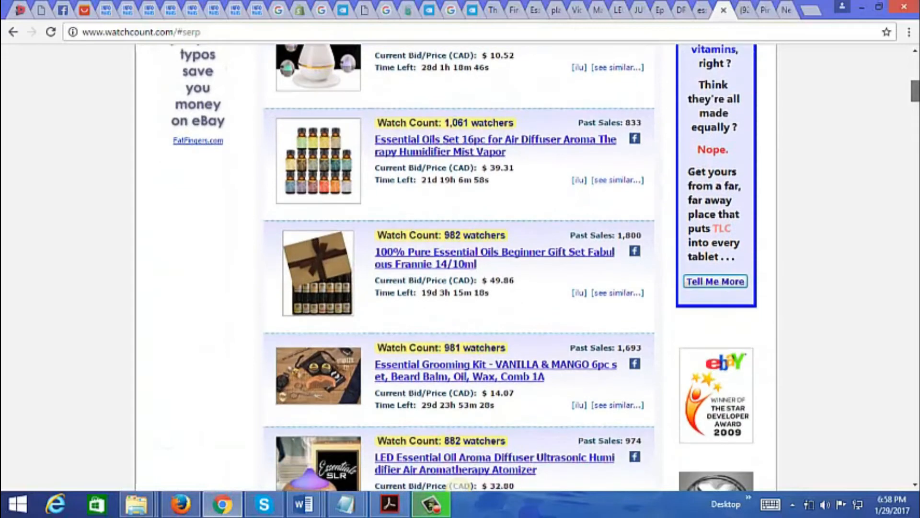
scroll("up", 3)
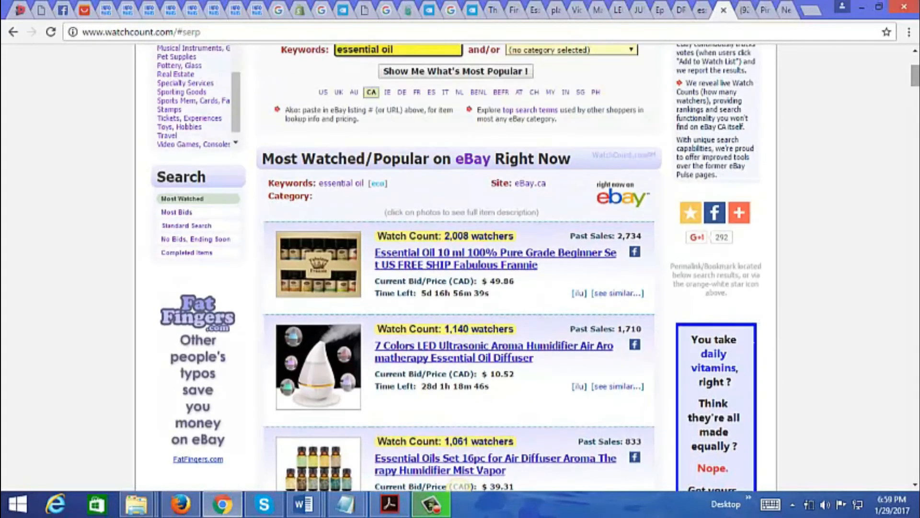
mouse_move(609, 245)
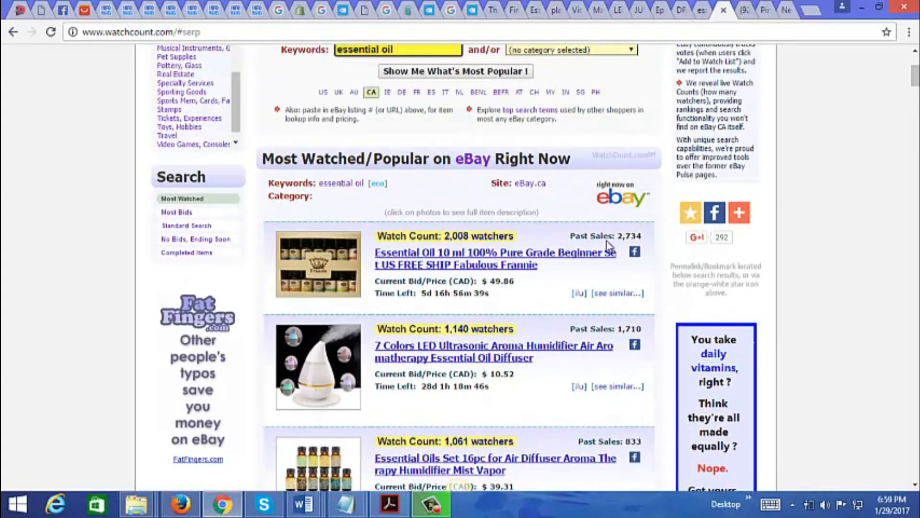
mouse_move(616, 243)
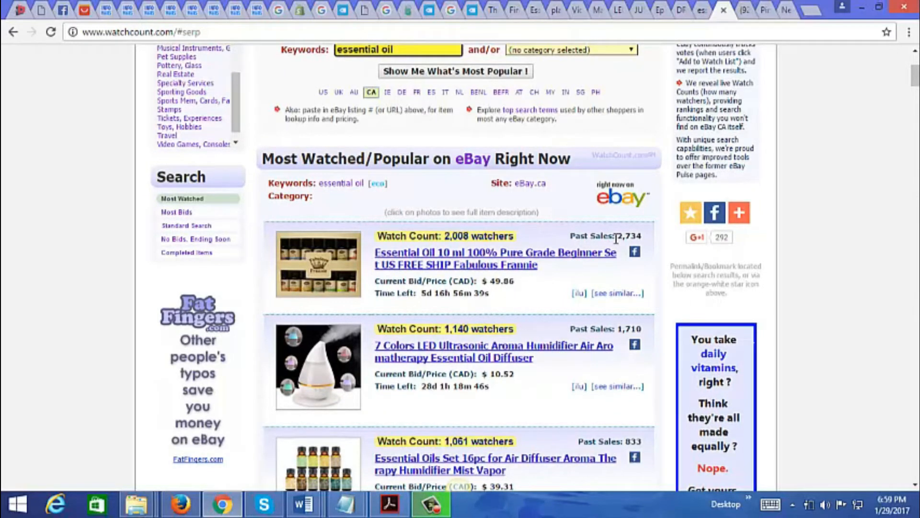
mouse_move(481, 236)
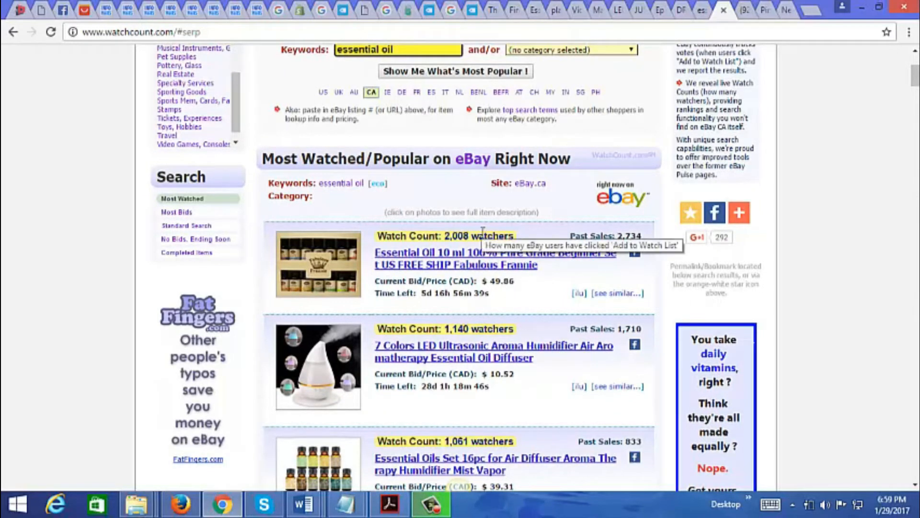
mouse_move(829, 141)
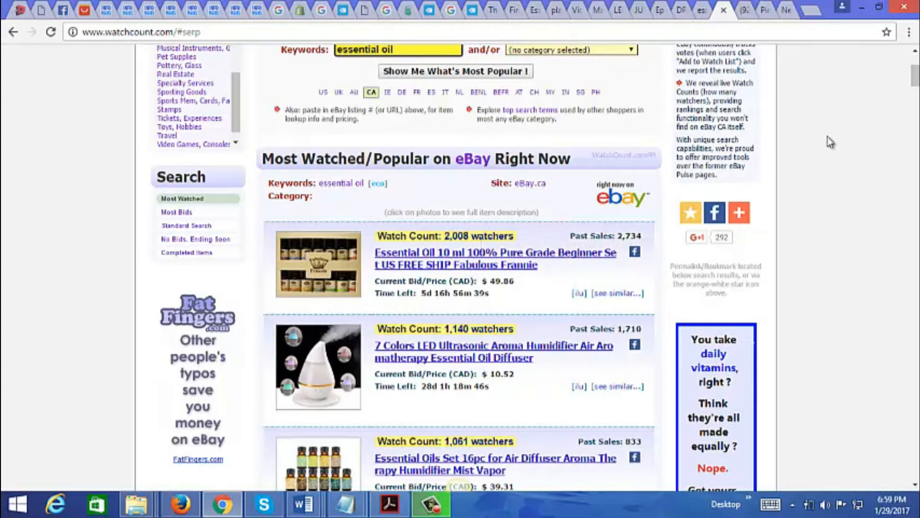
scroll("down", 3)
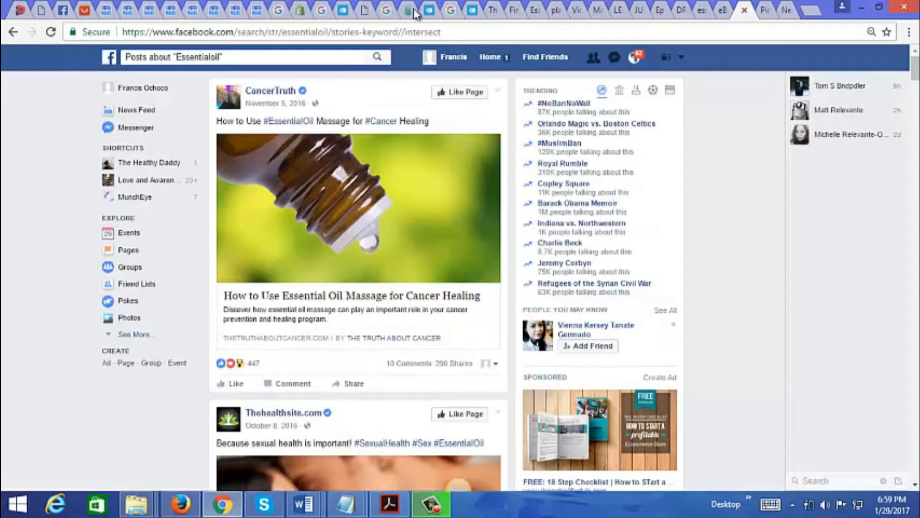
left_click(282, 32)
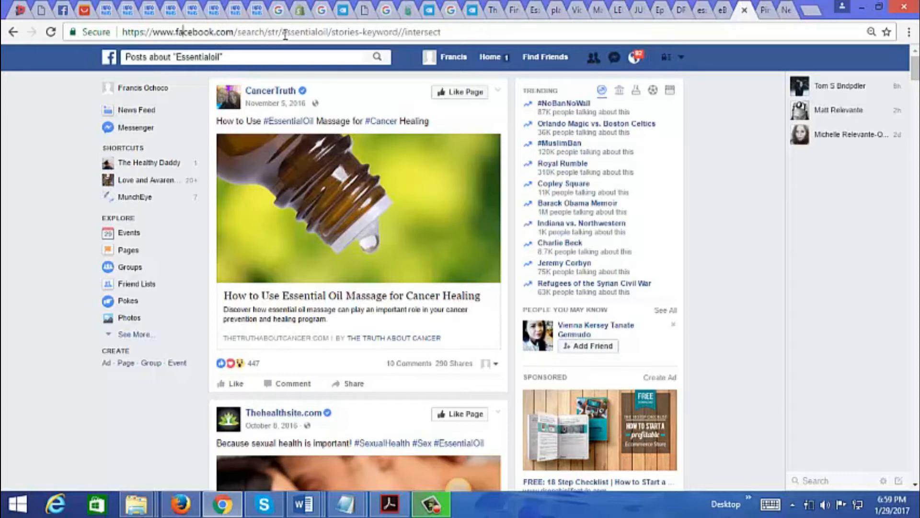
double_click(296, 32)
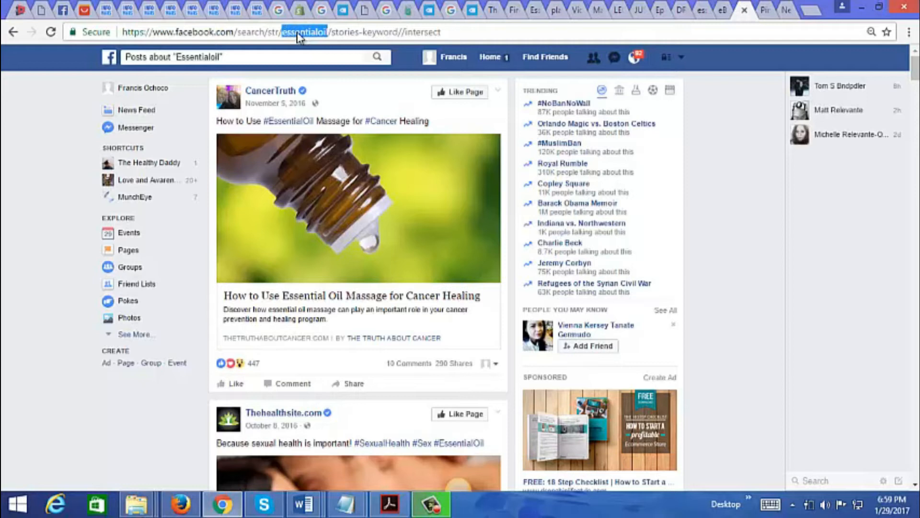
mouse_move(328, 46)
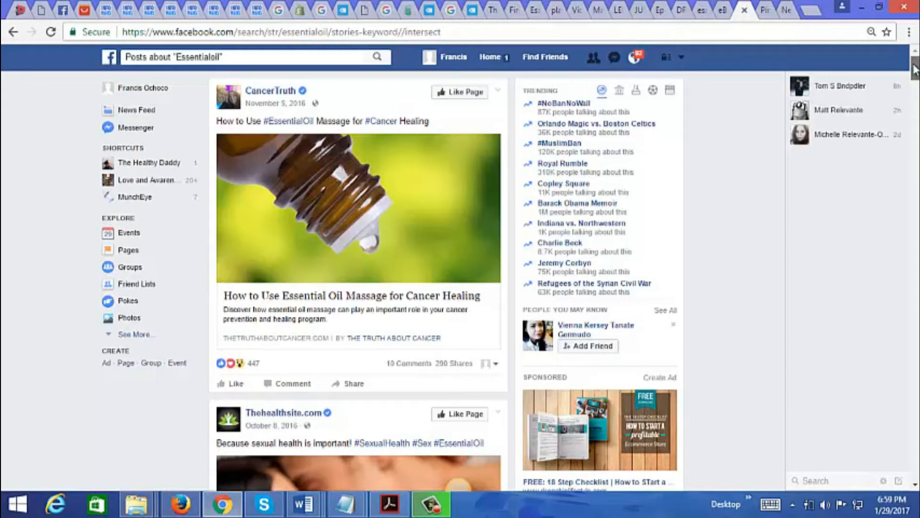
scroll("down", 3)
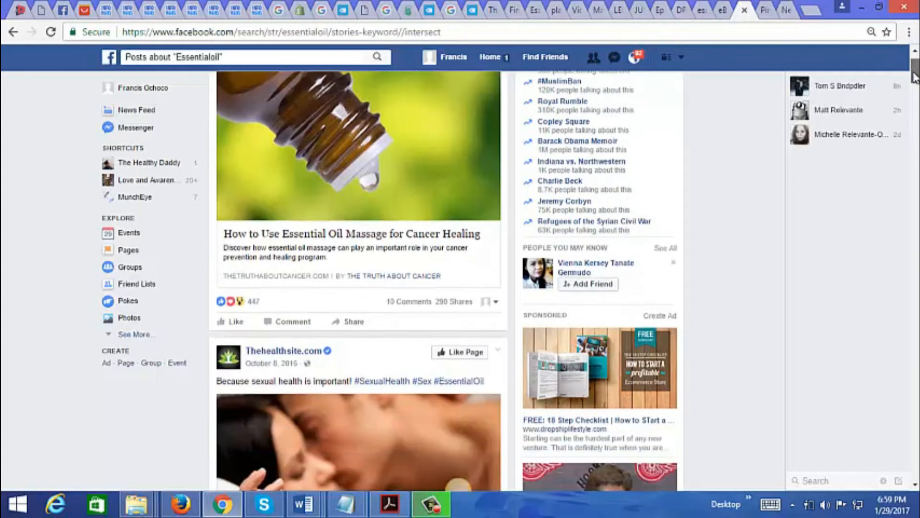
scroll("up", 3)
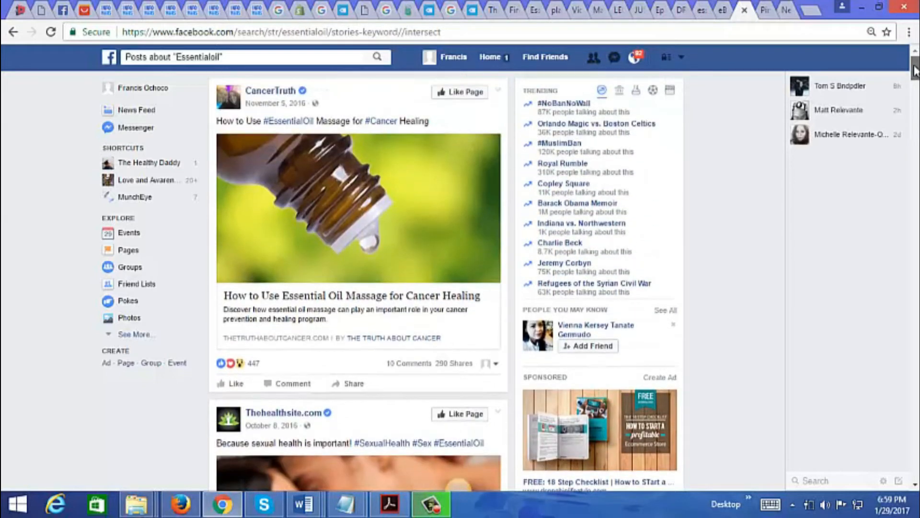
scroll("down", 3)
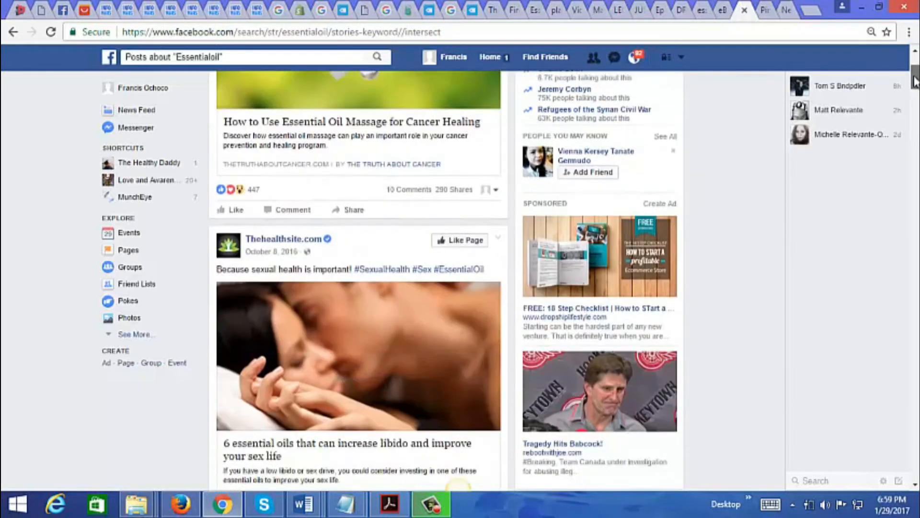
scroll("down", 3)
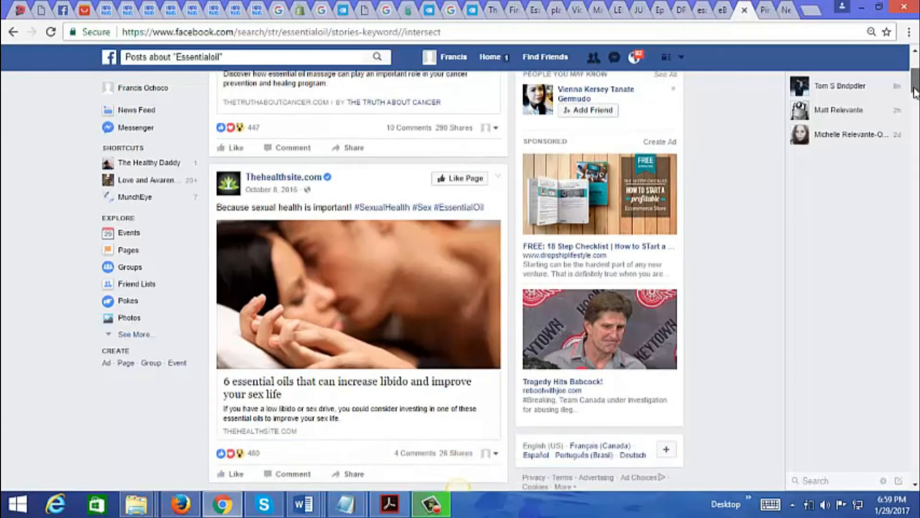
scroll("up", 3)
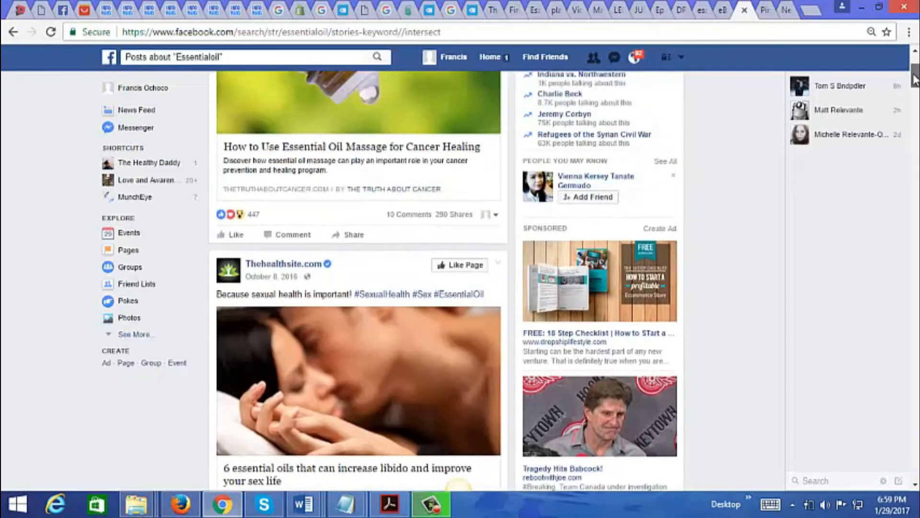
scroll("up", 3)
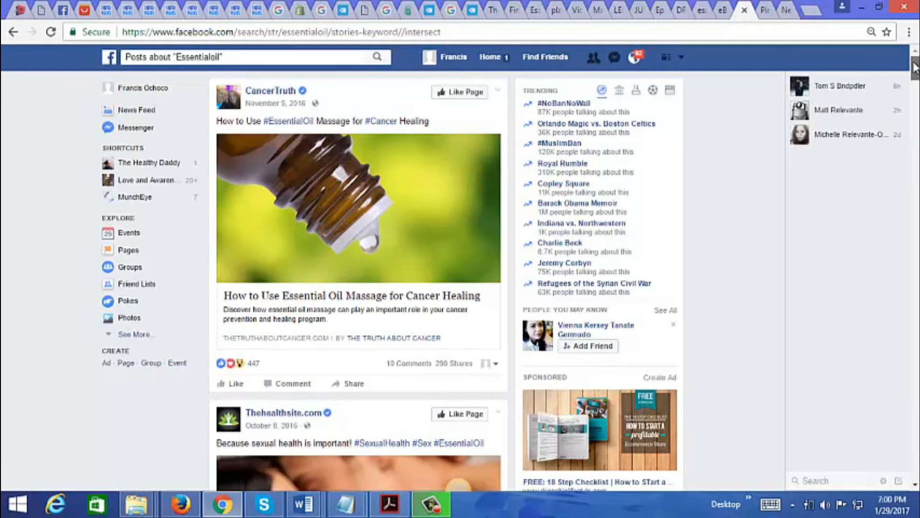
scroll("down", 3)
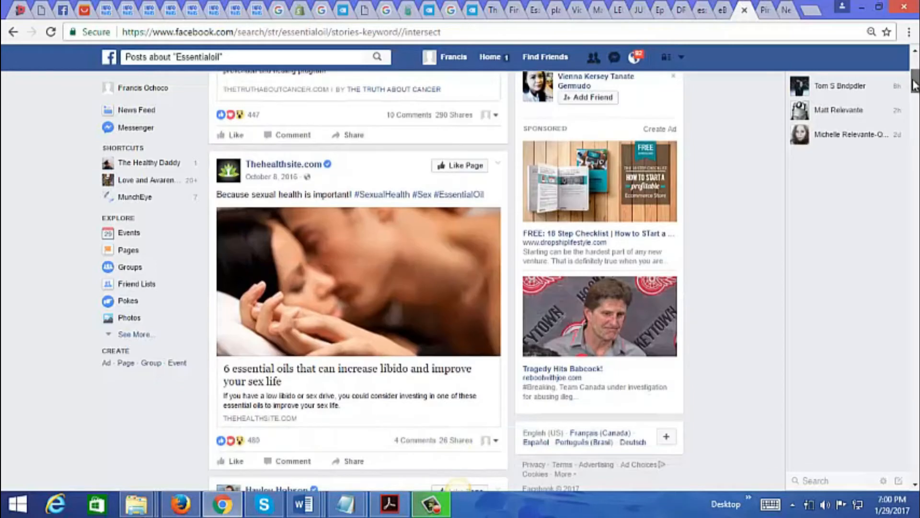
scroll("down", 3)
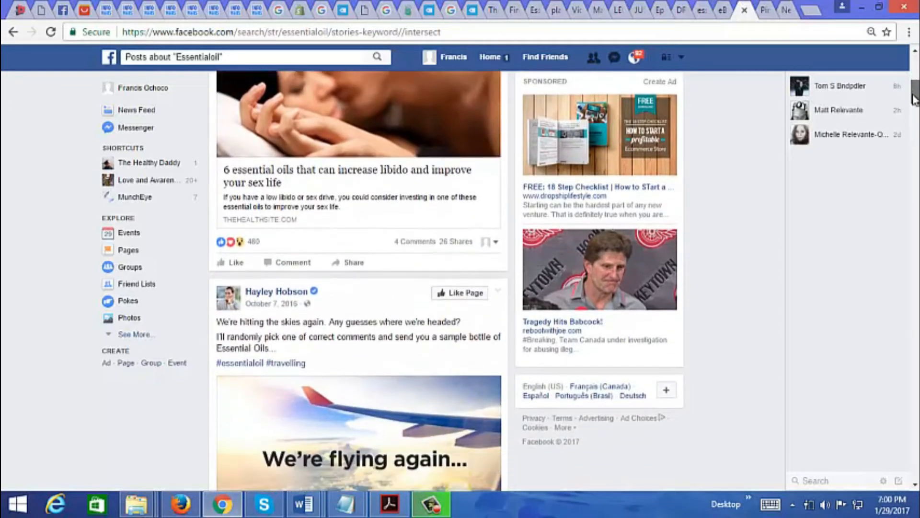
scroll("down", 3)
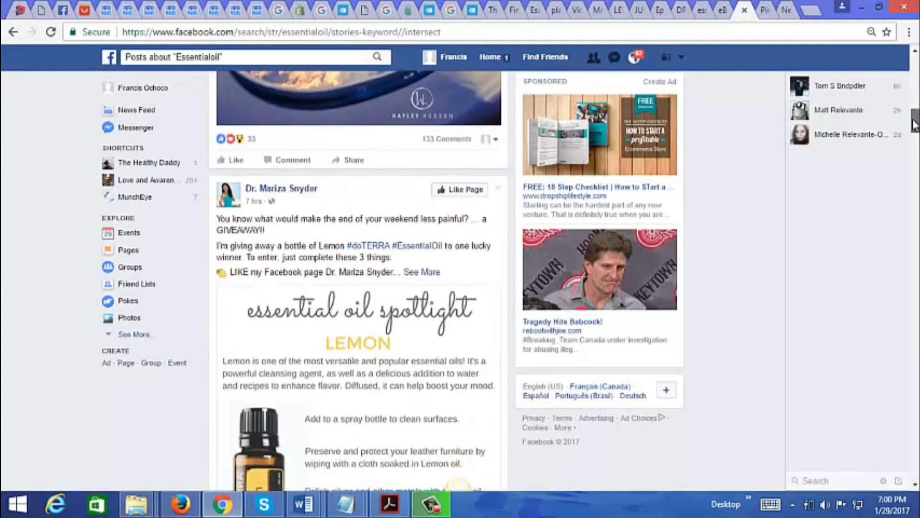
scroll("up", 3)
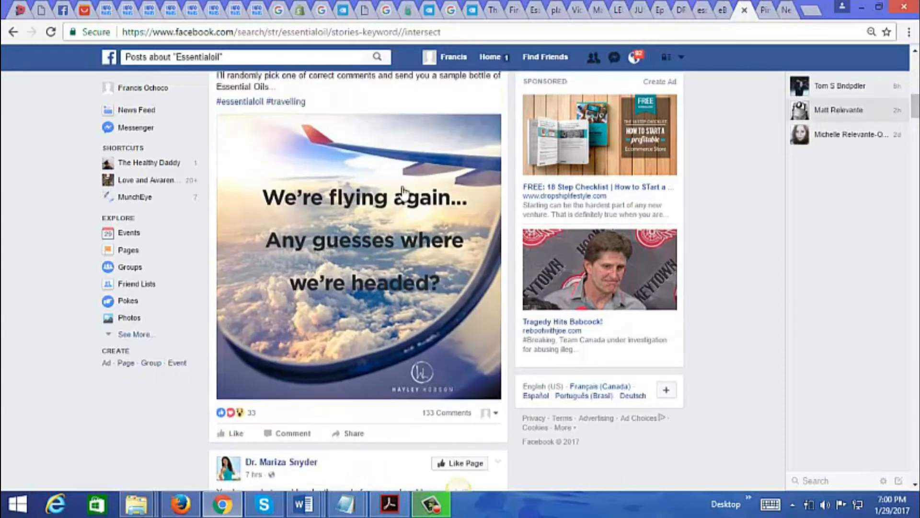
scroll("down", 3)
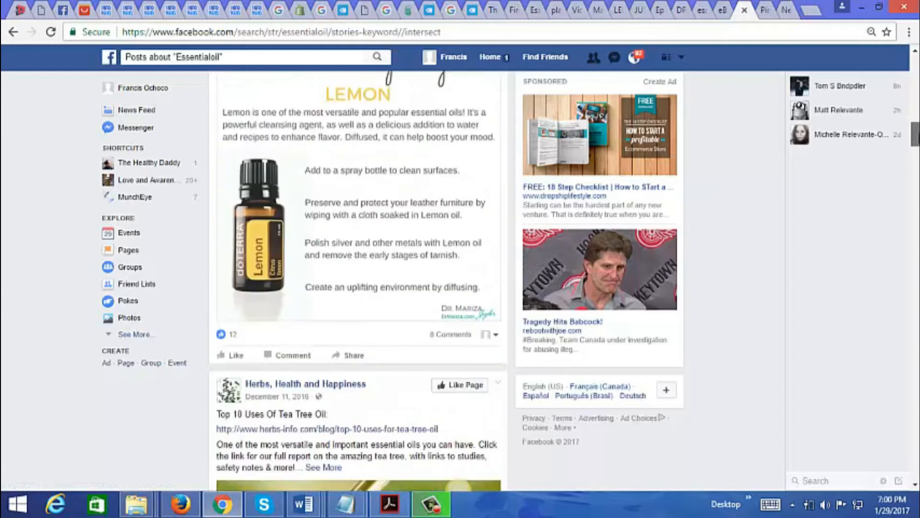
scroll("down", 3)
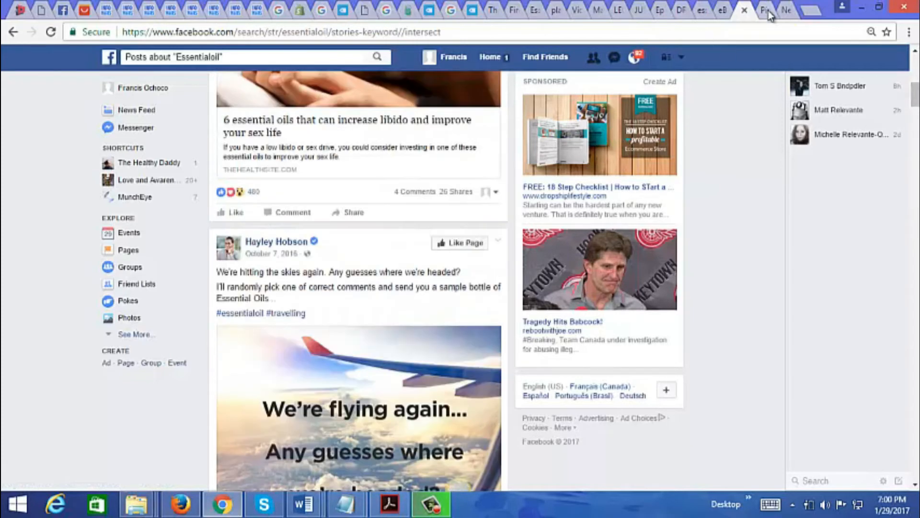
Leave Pinterest's welcome page and go to aliexpress.com.
left_click(744, 10)
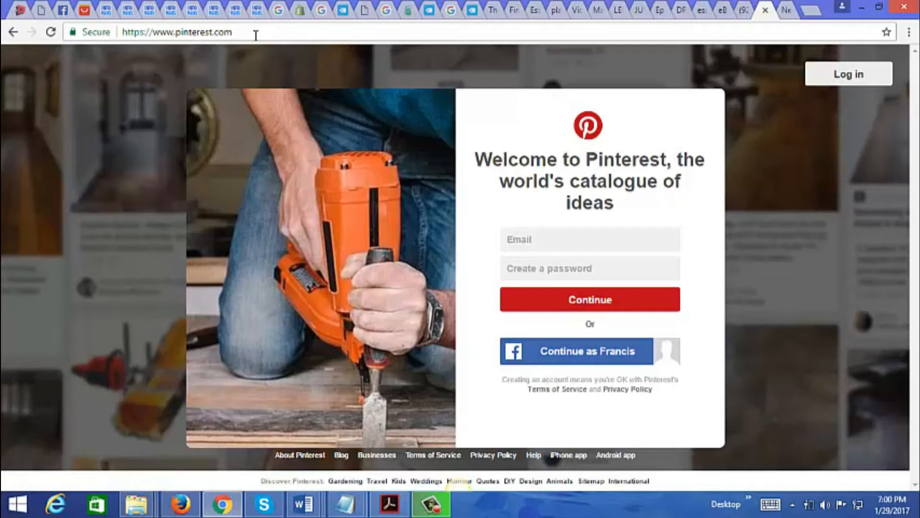
left_click(177, 32)
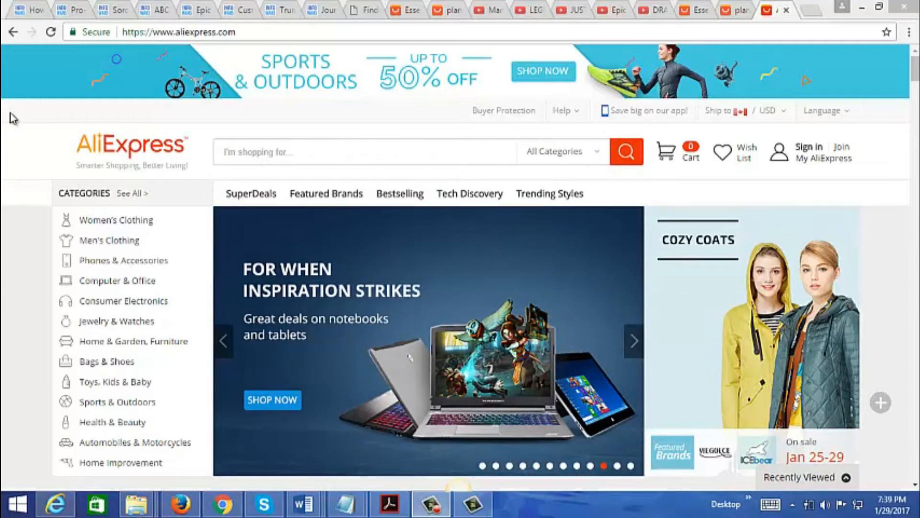
left_click(633, 340)
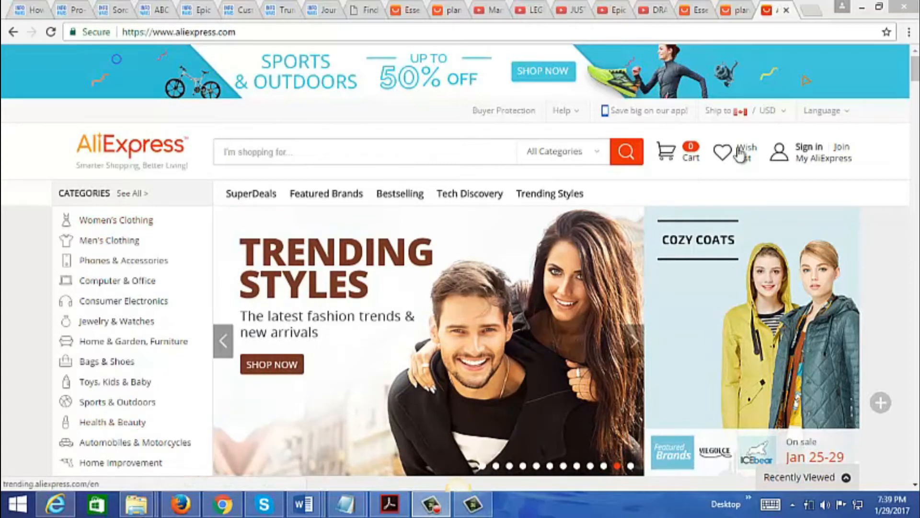
scroll("down", 3)
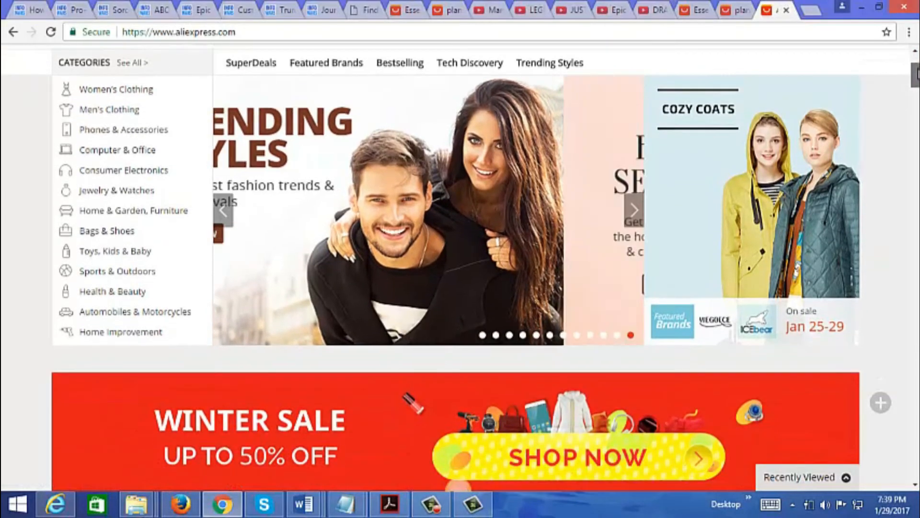
scroll("down", 3)
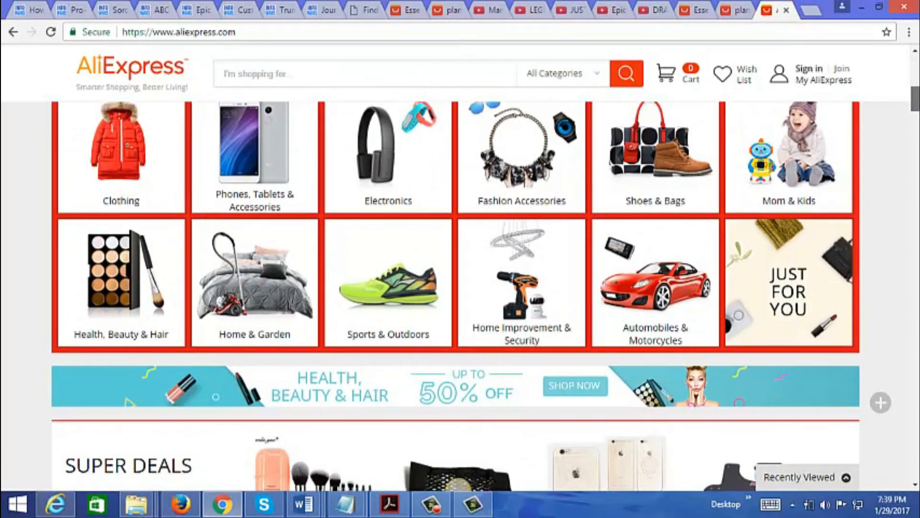
scroll("down", 3)
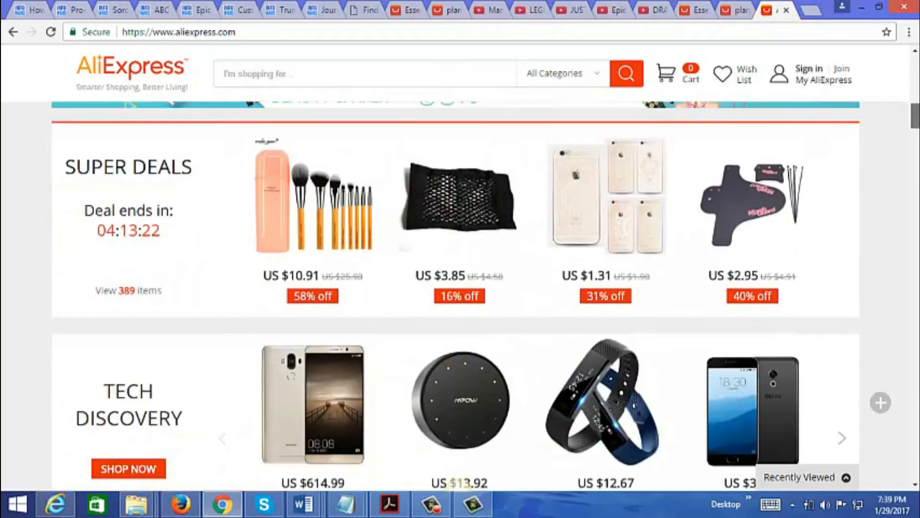
scroll("down", 3)
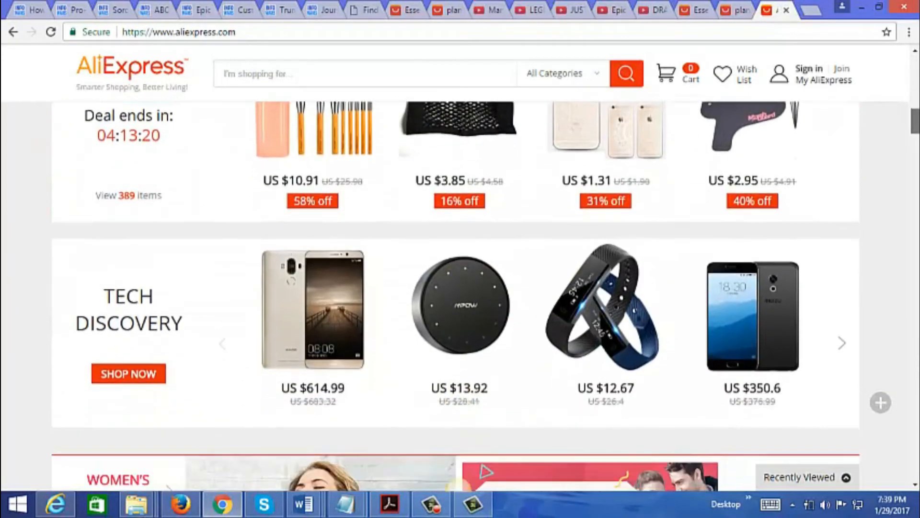
scroll("down", 3)
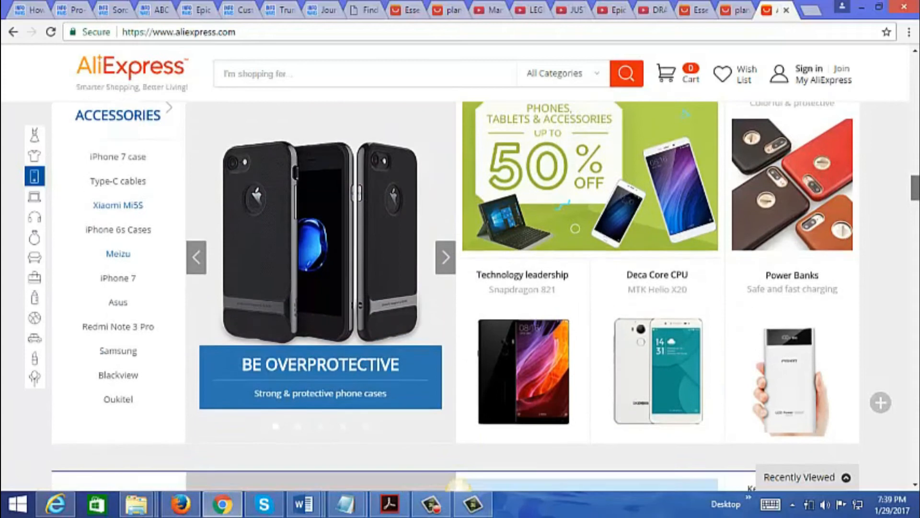
scroll("down", 3)
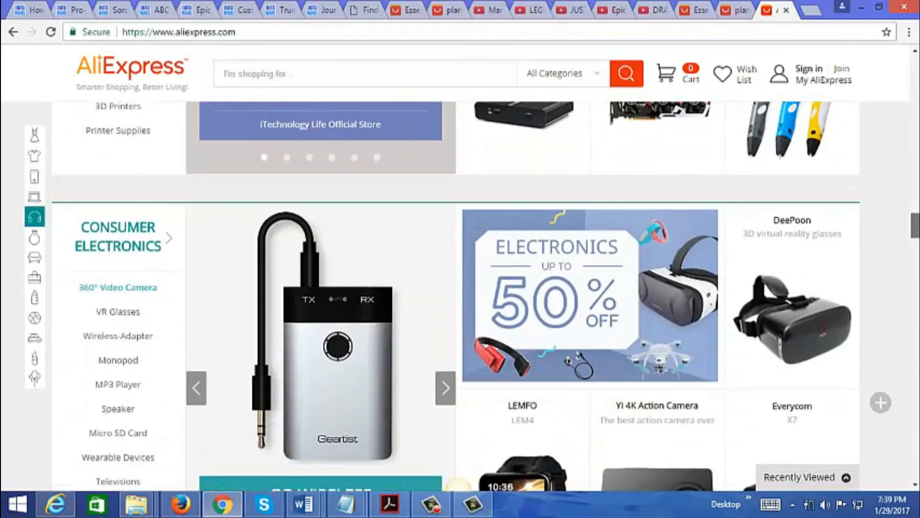
scroll("down", 3)
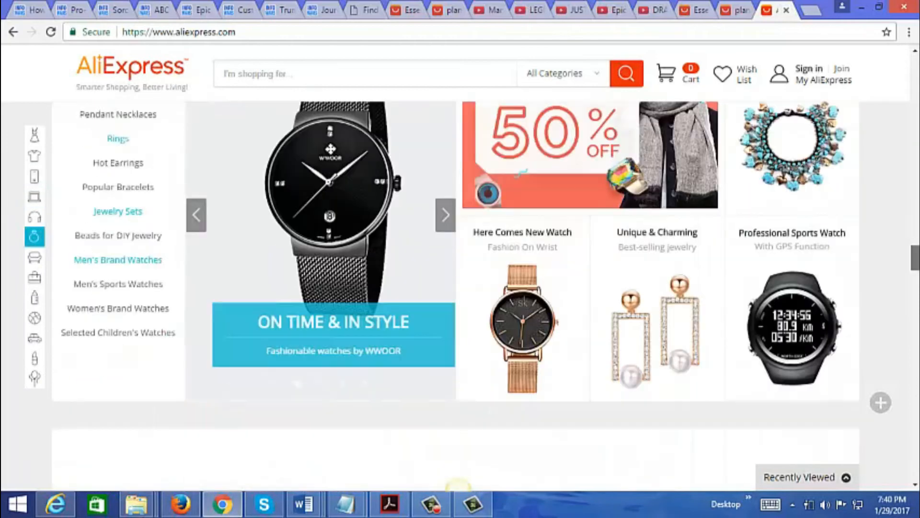
scroll("up", 3)
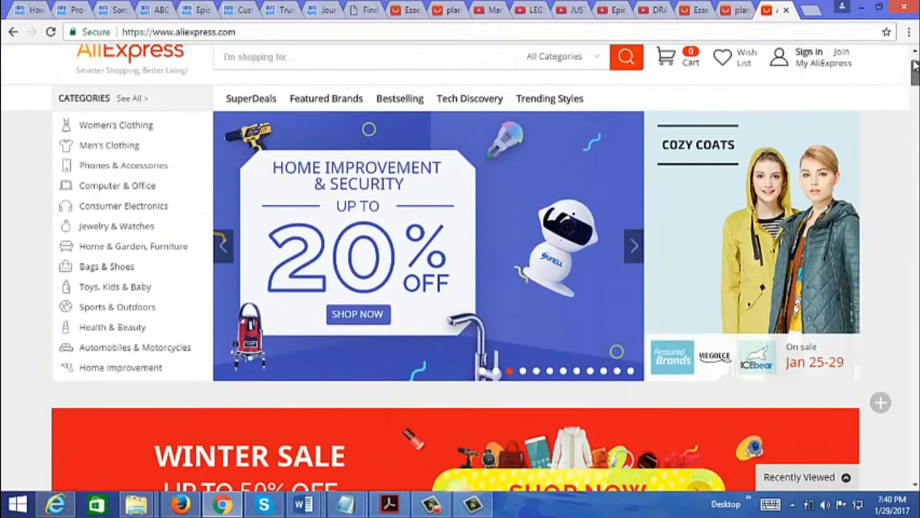
scroll("up", 3)
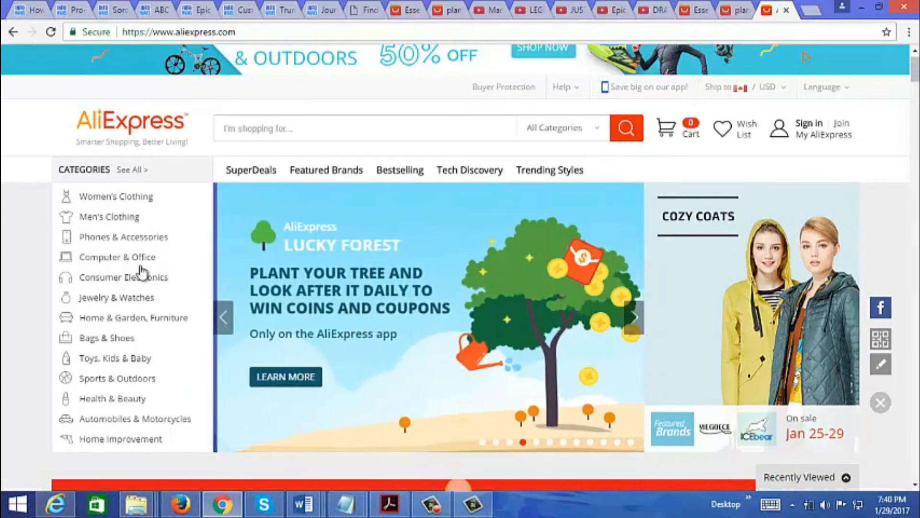
mouse_move(122, 394)
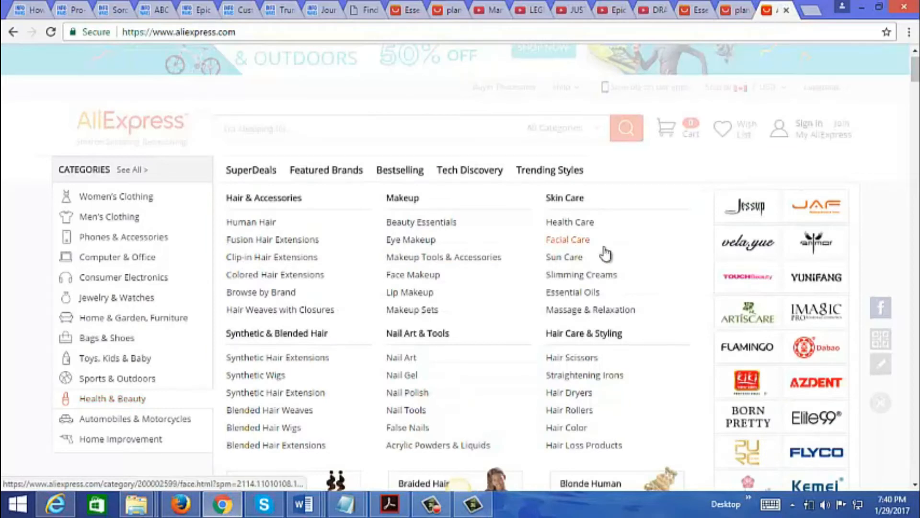
mouse_move(565, 198)
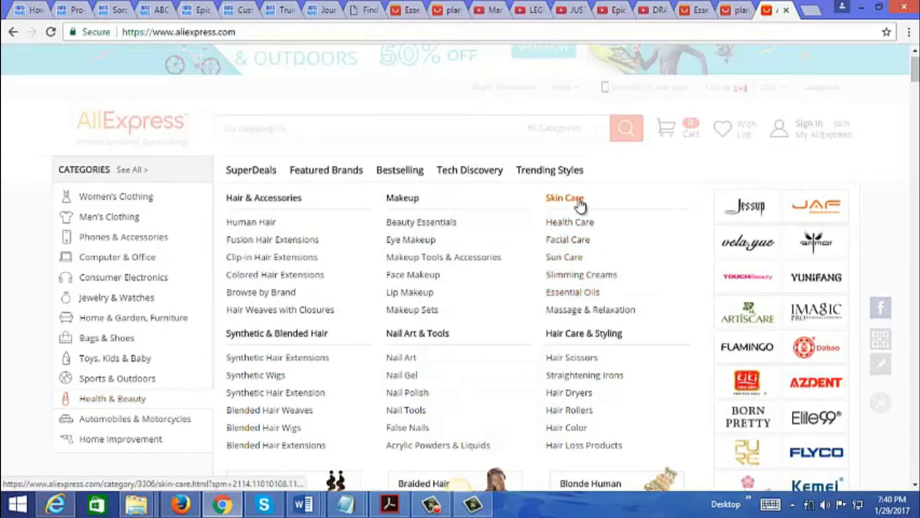
mouse_move(572, 291)
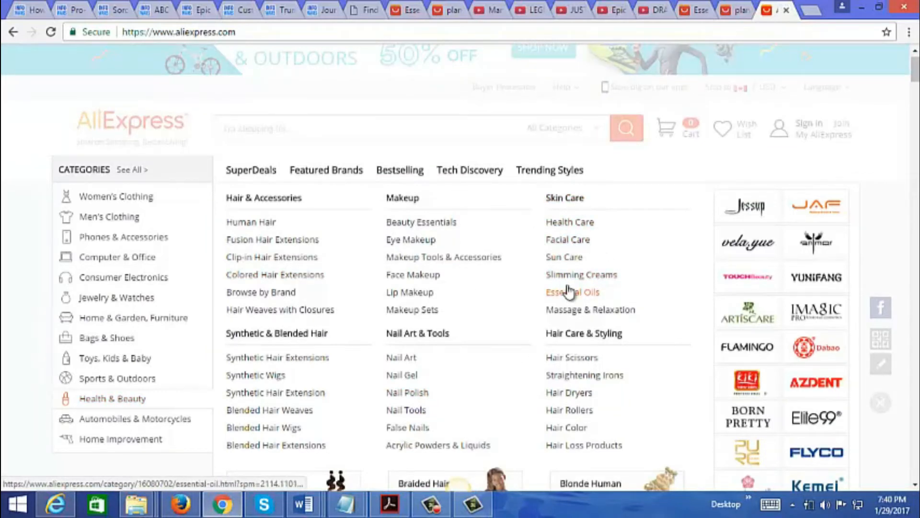
Show the Essential Oil category under Beauty & Health > Skin Care with its 31,282 results.
left_click(572, 292)
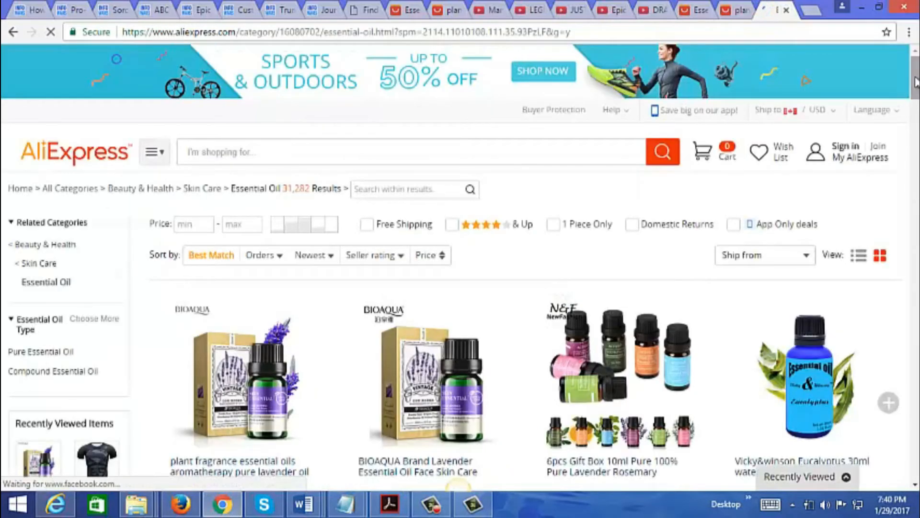
Browse the results to the BIOAQUA lavender essential oil listing at US $1.95.
scroll("down", 3)
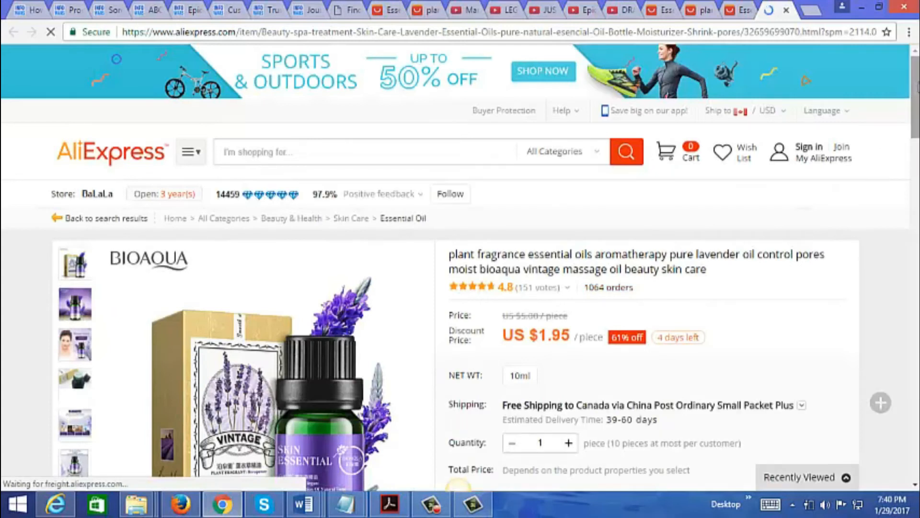
scroll("down", 3)
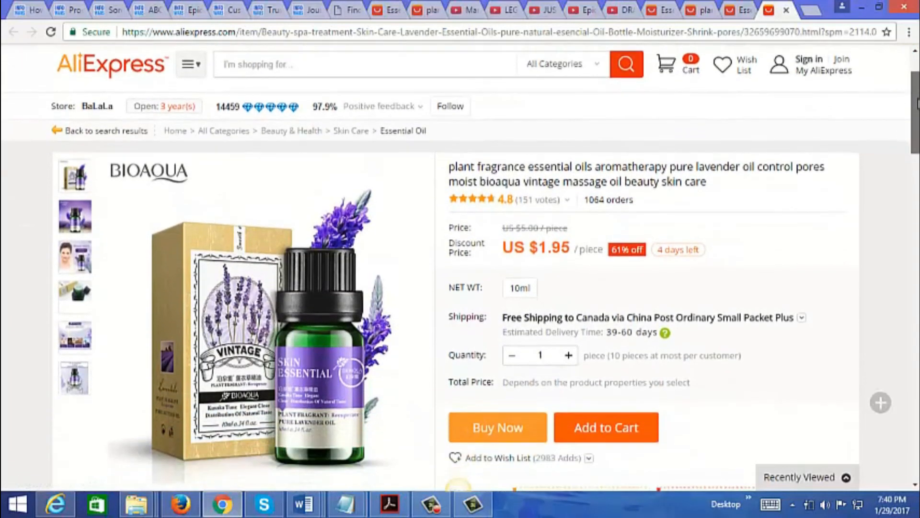
scroll("down", 3)
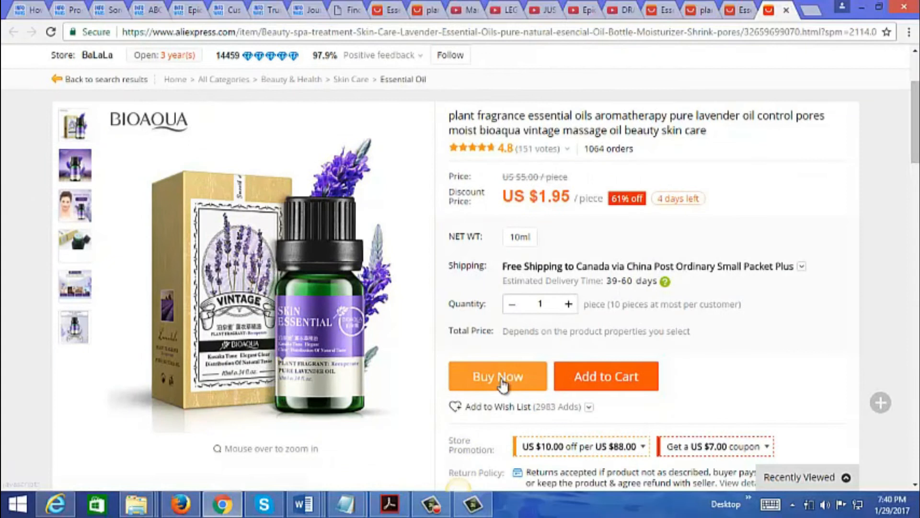
mouse_move(828, 222)
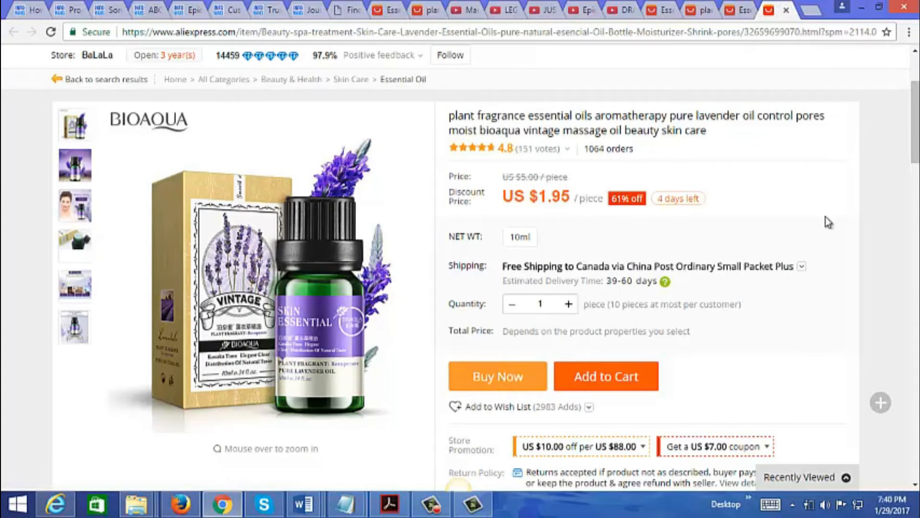
scroll("down", 3)
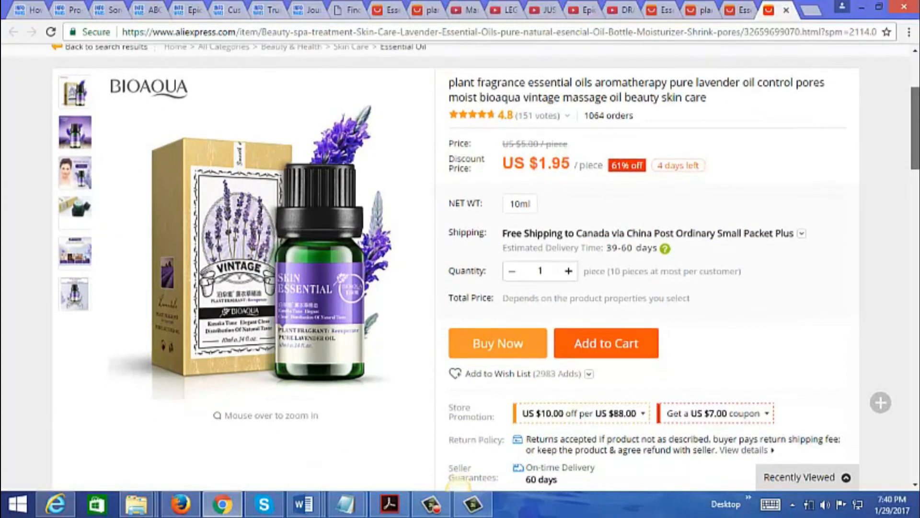
scroll("down", 3)
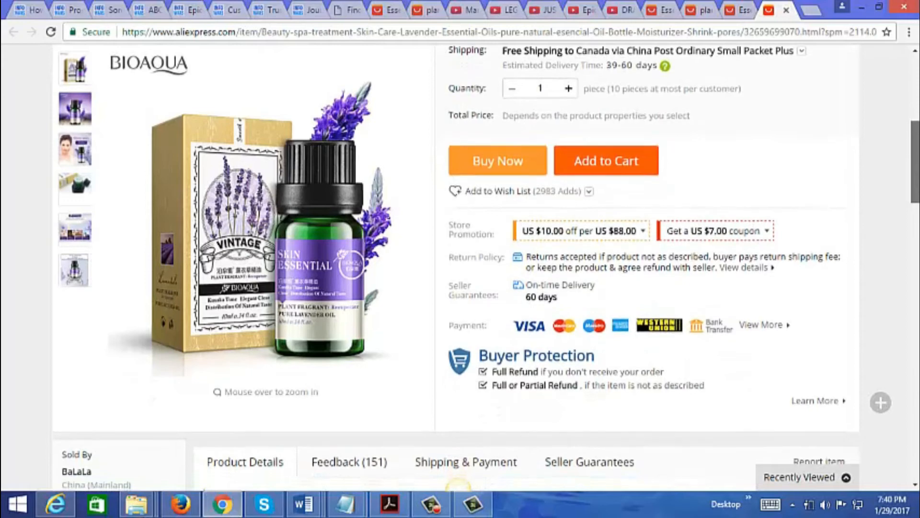
scroll("down", 3)
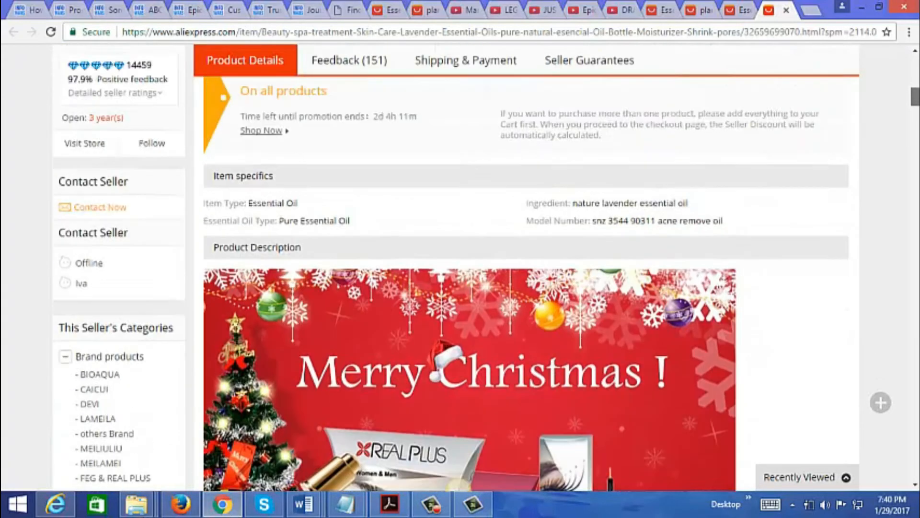
scroll("up", 3)
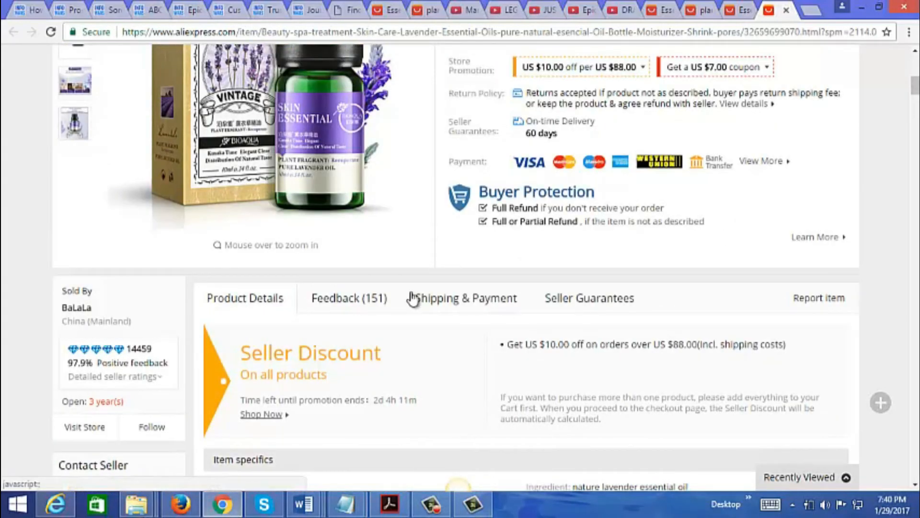
left_click(466, 298)
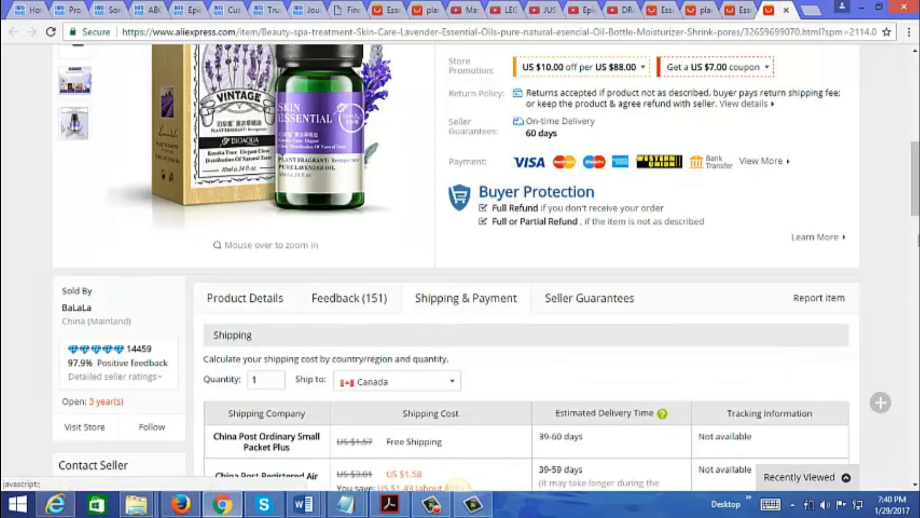
Check shipping costs and delivery times to Canada, then show the Feedback (151) with its 4.8 rating.
scroll("down", 3)
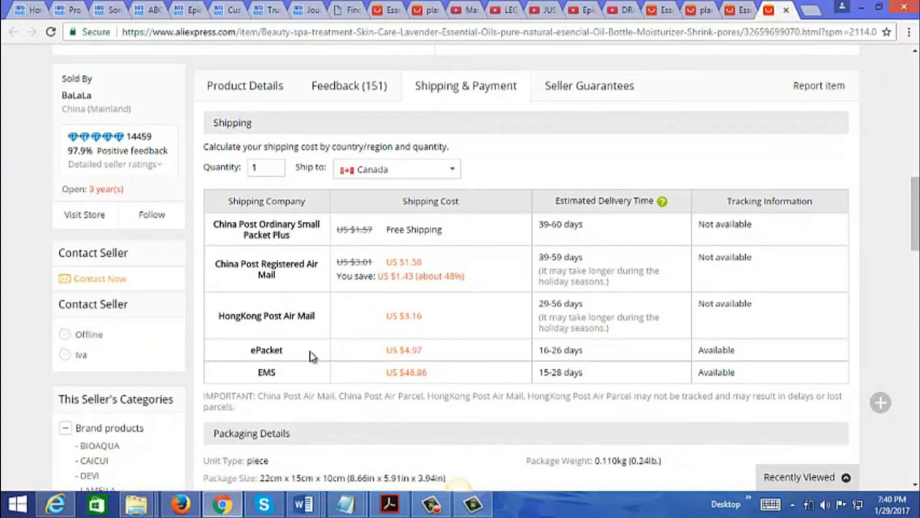
mouse_move(280, 354)
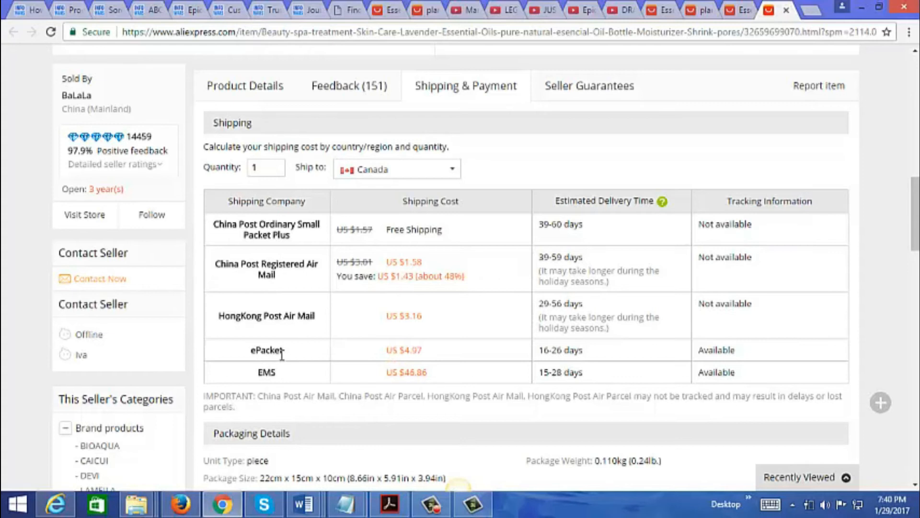
mouse_move(329, 359)
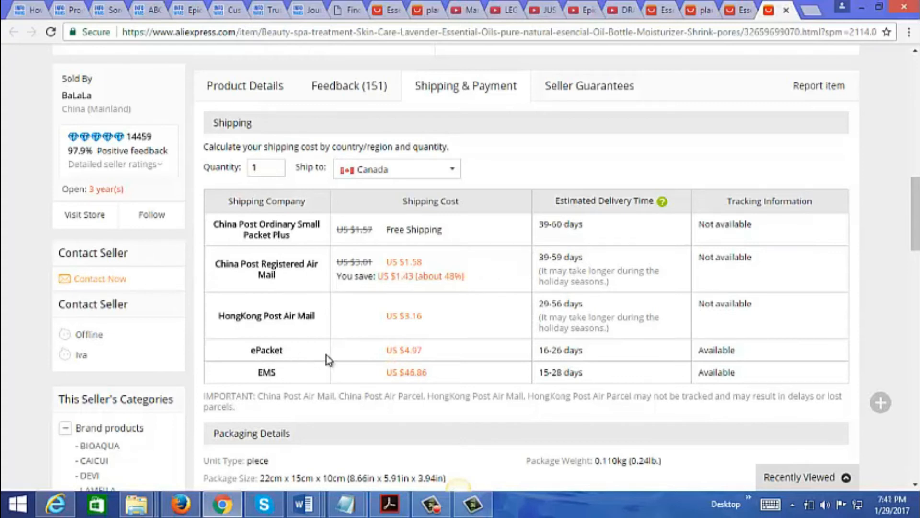
mouse_move(497, 354)
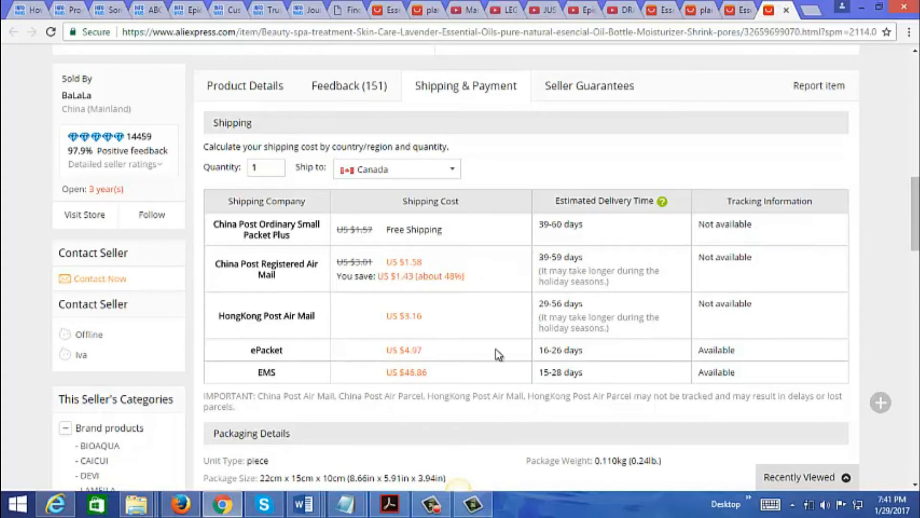
mouse_move(532, 355)
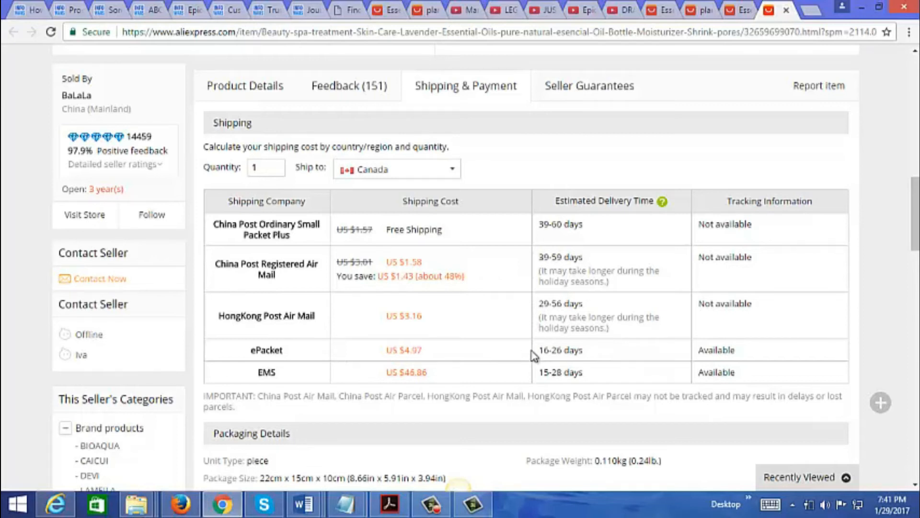
mouse_move(914, 201)
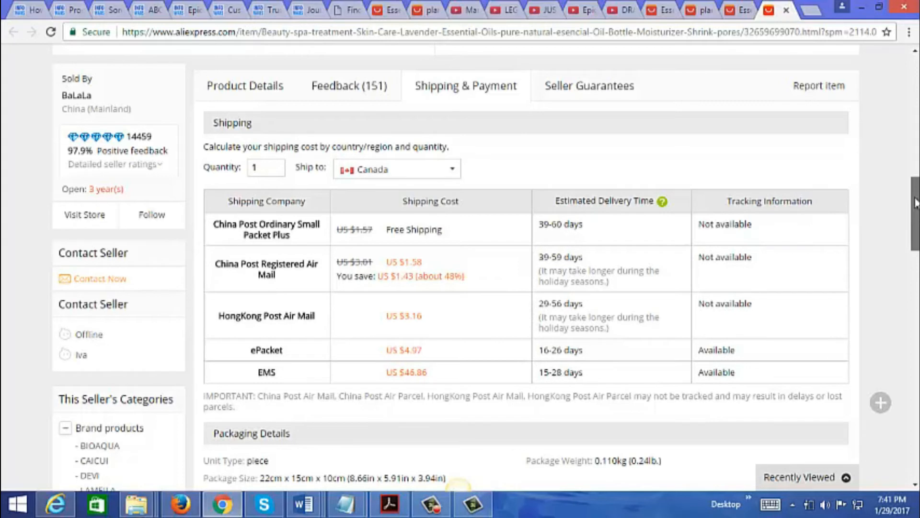
scroll("up", 3)
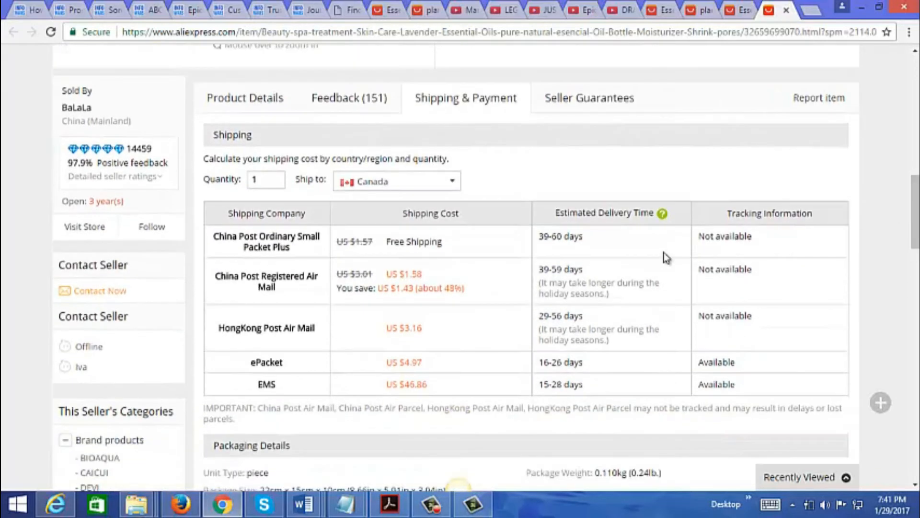
mouse_move(556, 374)
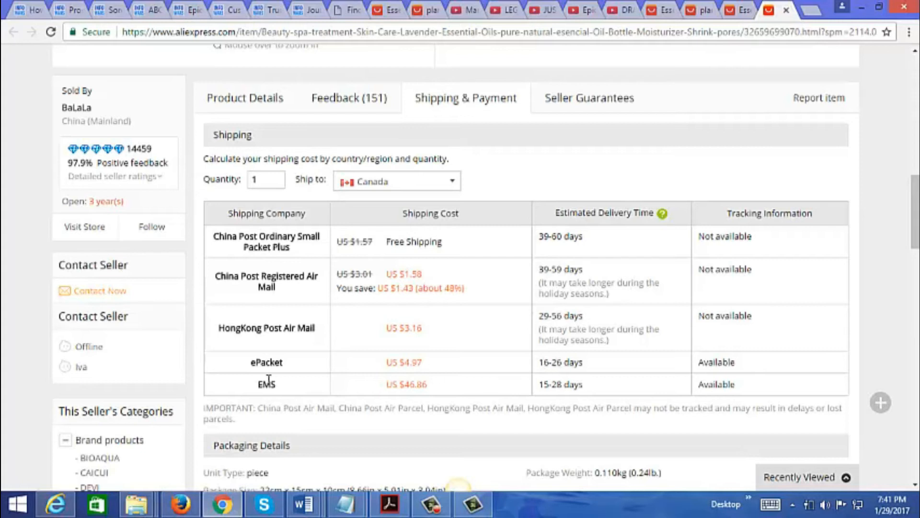
mouse_move(556, 262)
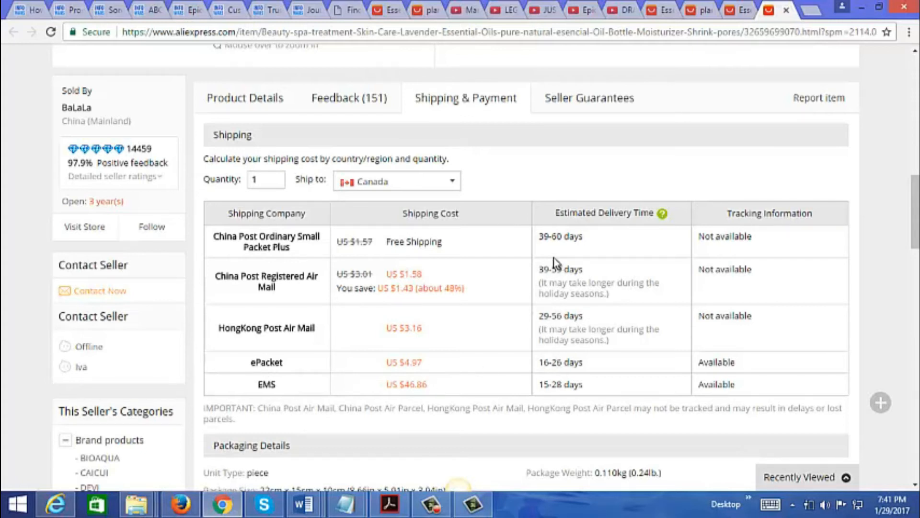
mouse_move(562, 367)
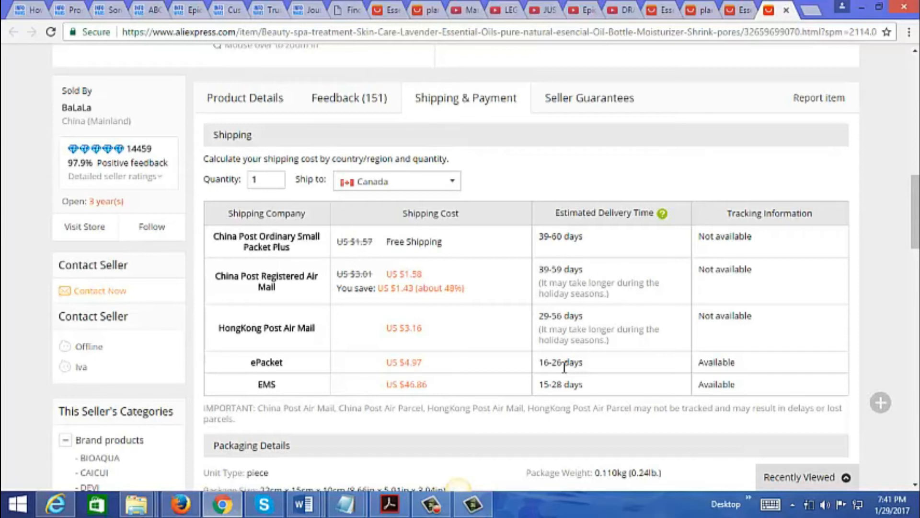
mouse_move(801, 282)
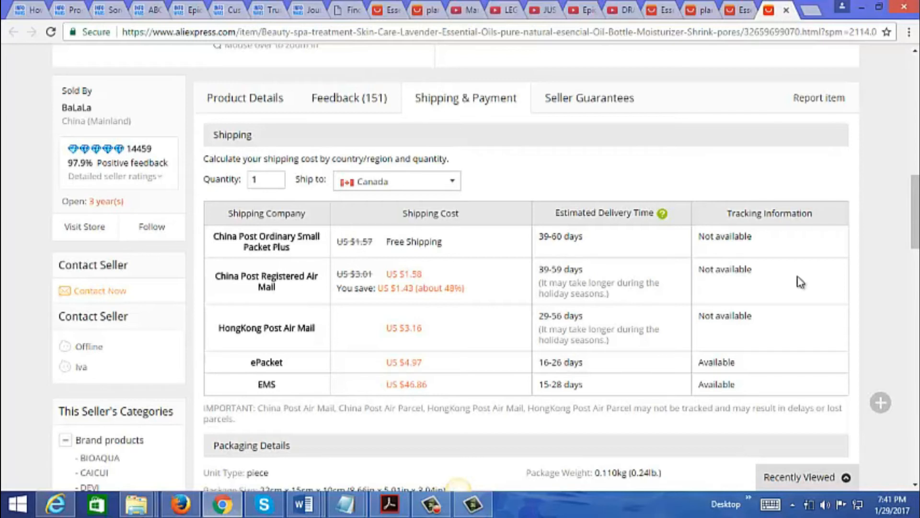
scroll("up", 3)
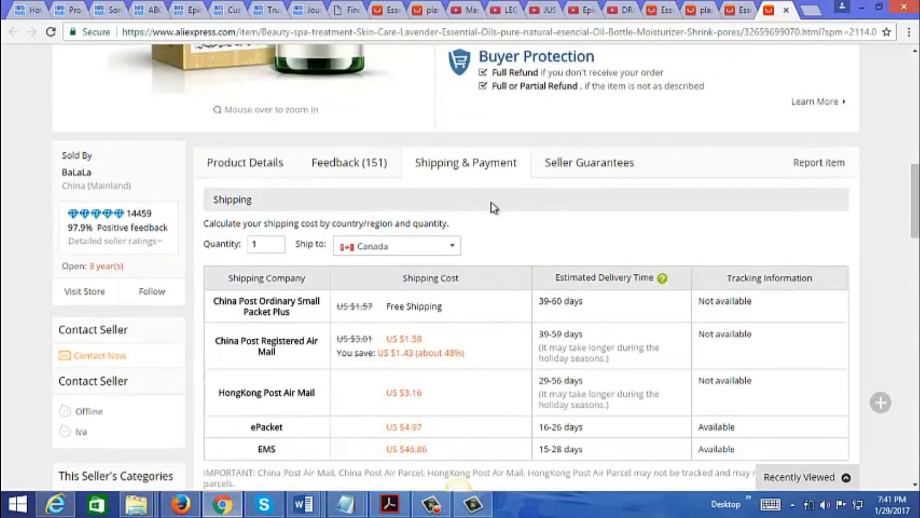
left_click(348, 163)
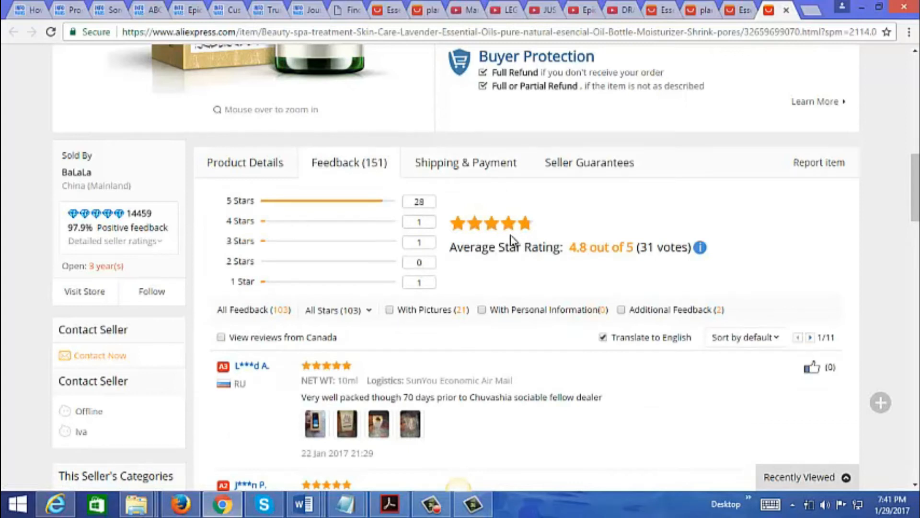
mouse_move(591, 255)
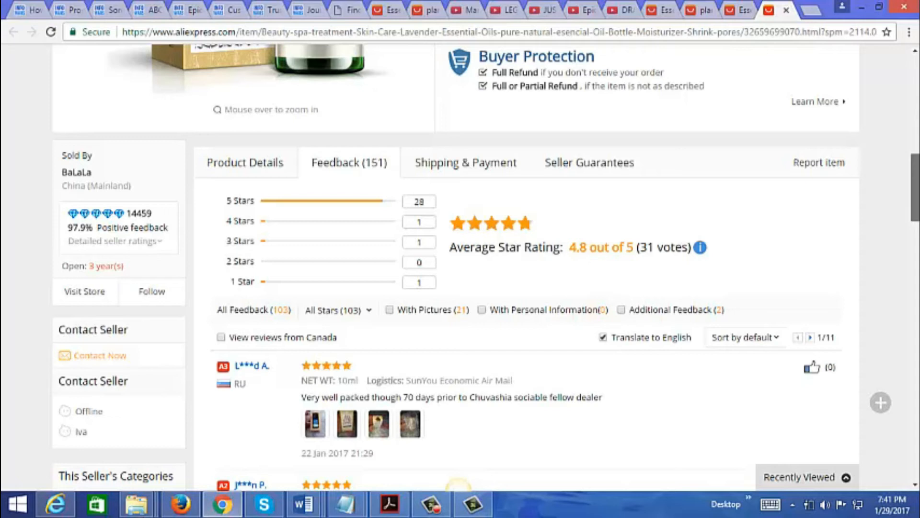
Review the star ratings and return to the AliExpress homepage via the logo.
scroll("up", 3)
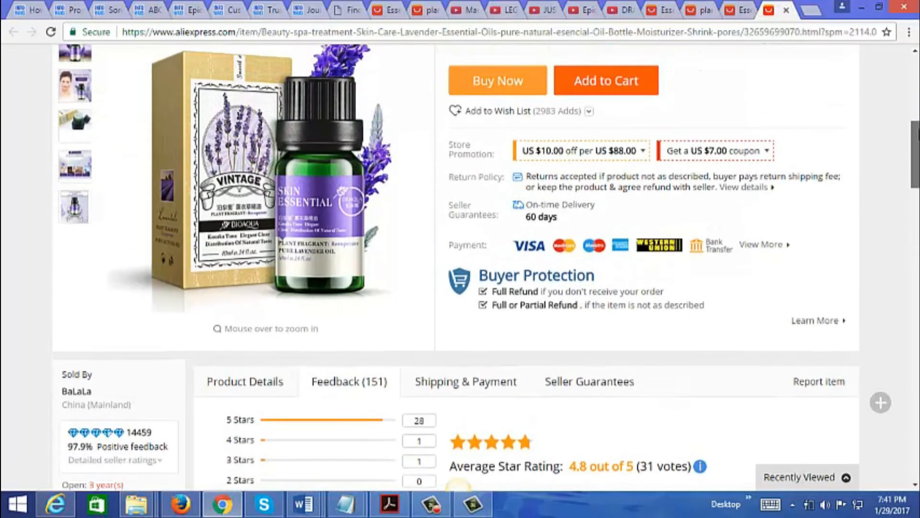
scroll("up", 3)
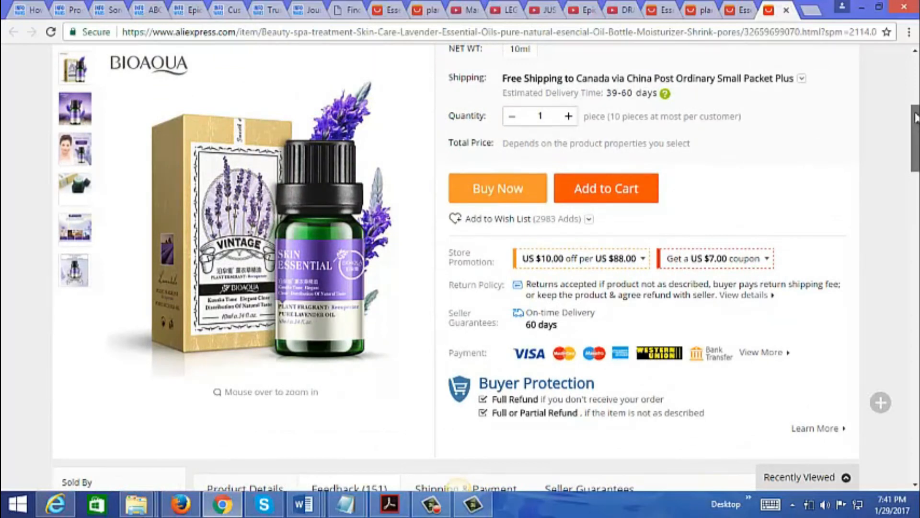
scroll("up", 3)
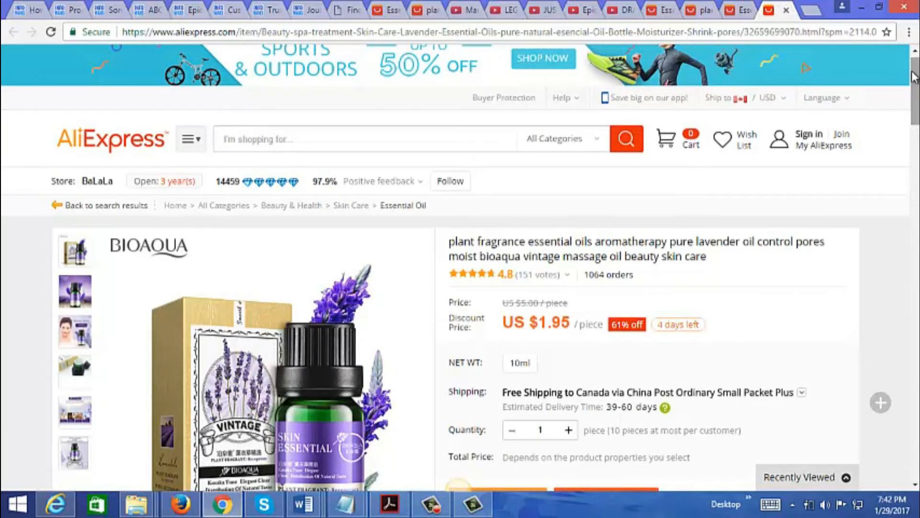
scroll("down", 3)
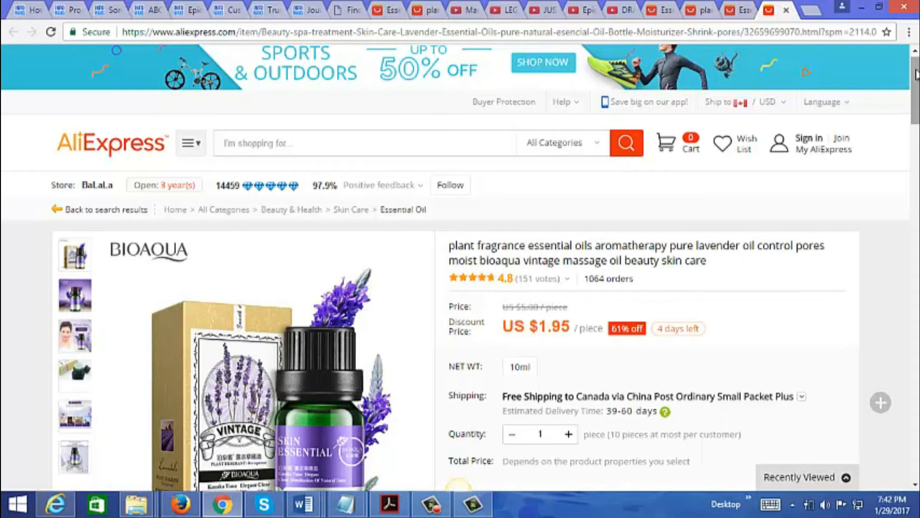
left_click(112, 144)
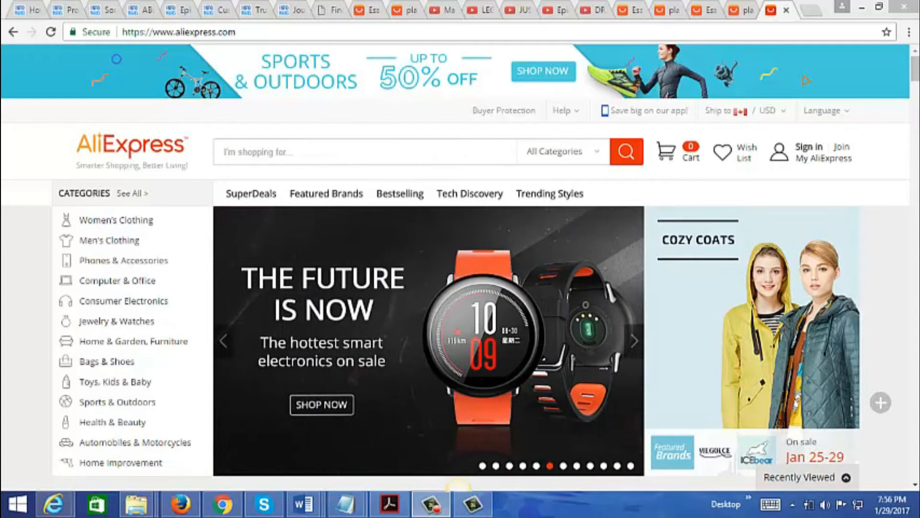
left_click(634, 340)
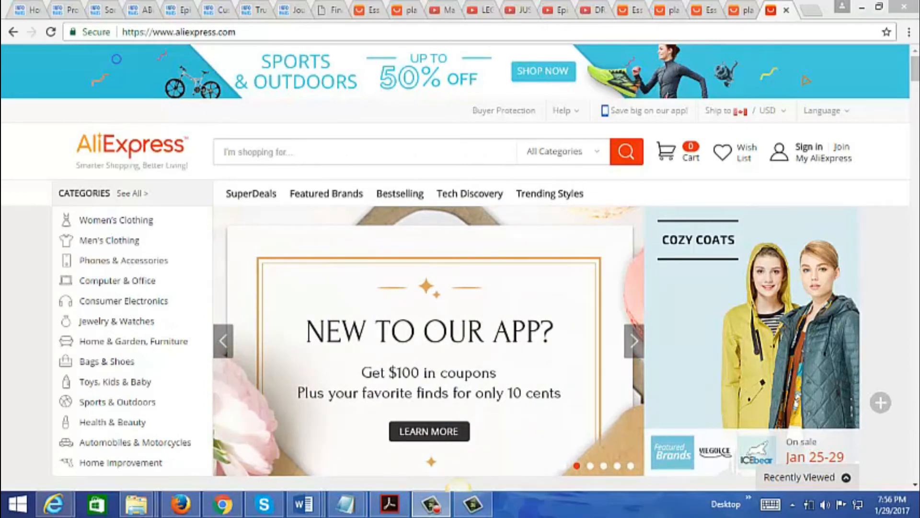
left_click(634, 341)
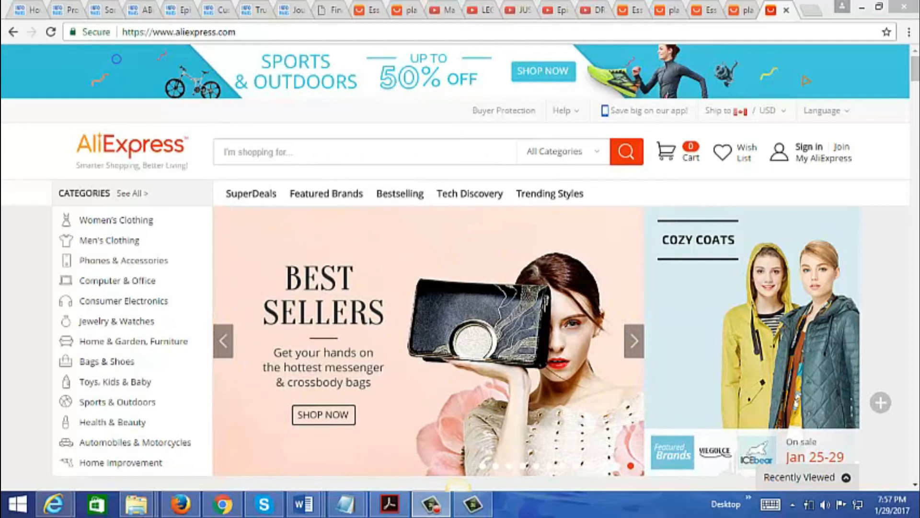
left_click(634, 340)
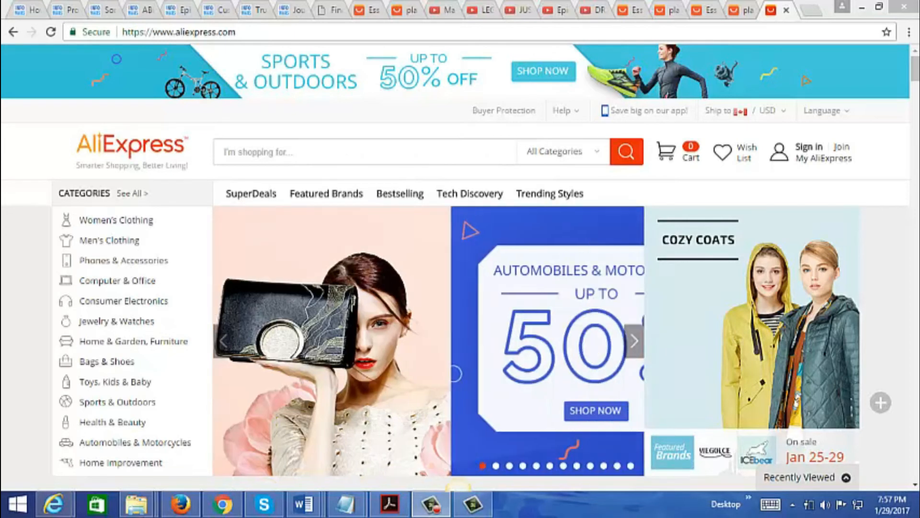
left_click(633, 340)
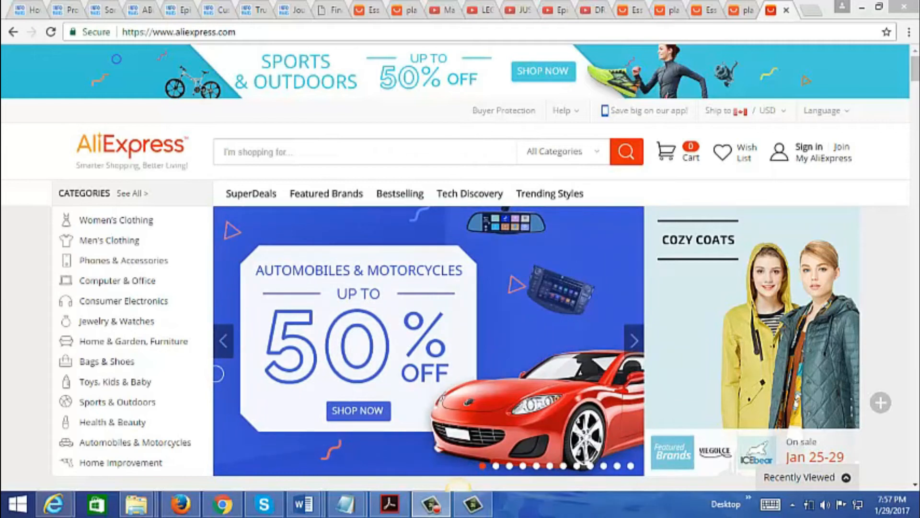
left_click(634, 341)
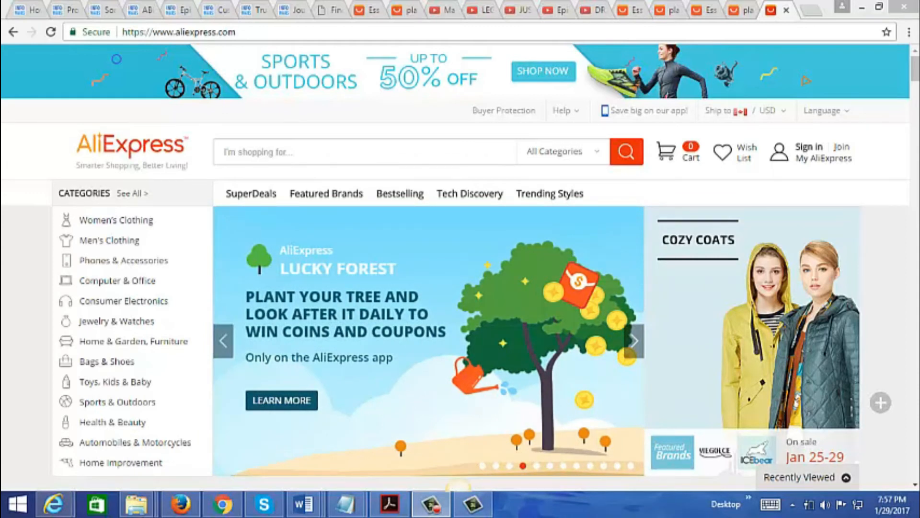
left_click(633, 340)
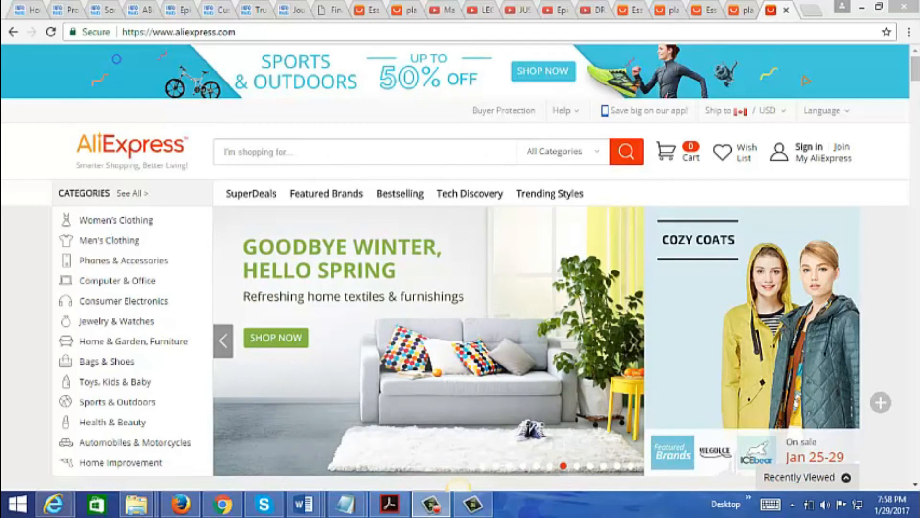
left_click(634, 341)
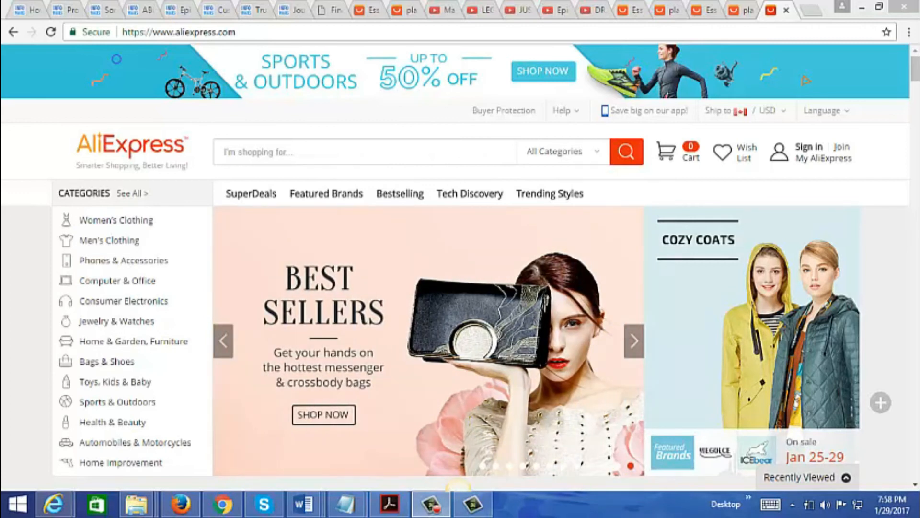
left_click(634, 341)
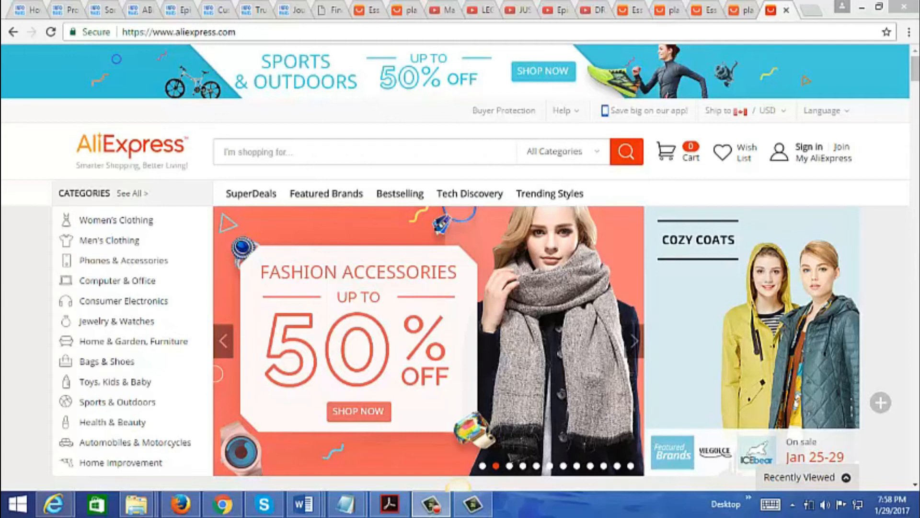
left_click(634, 340)
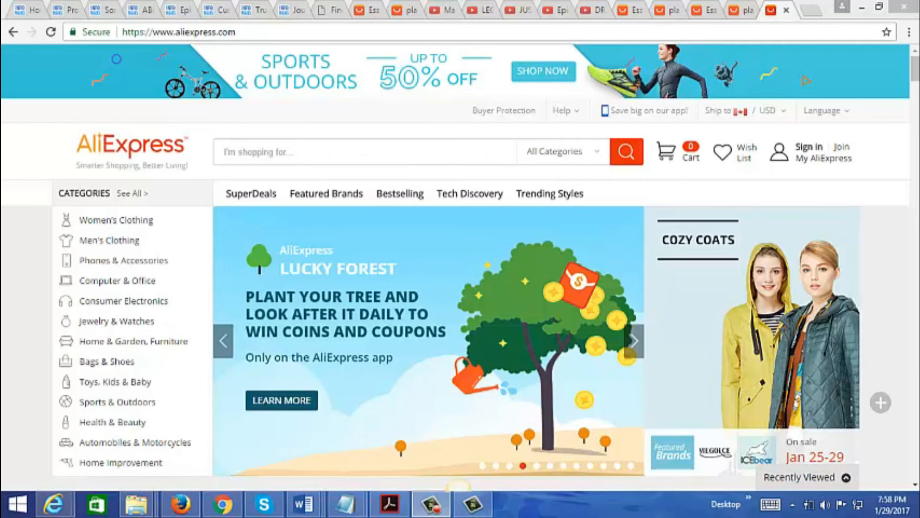
left_click(634, 340)
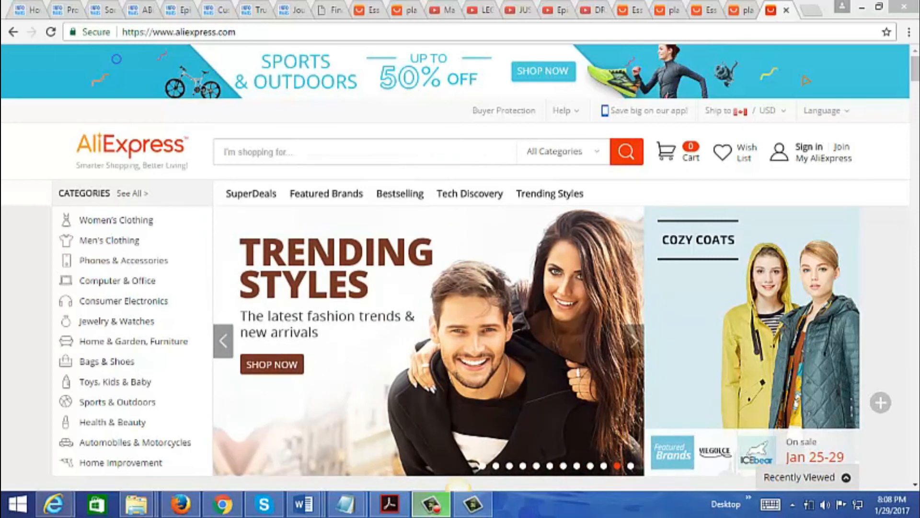
left_click(634, 341)
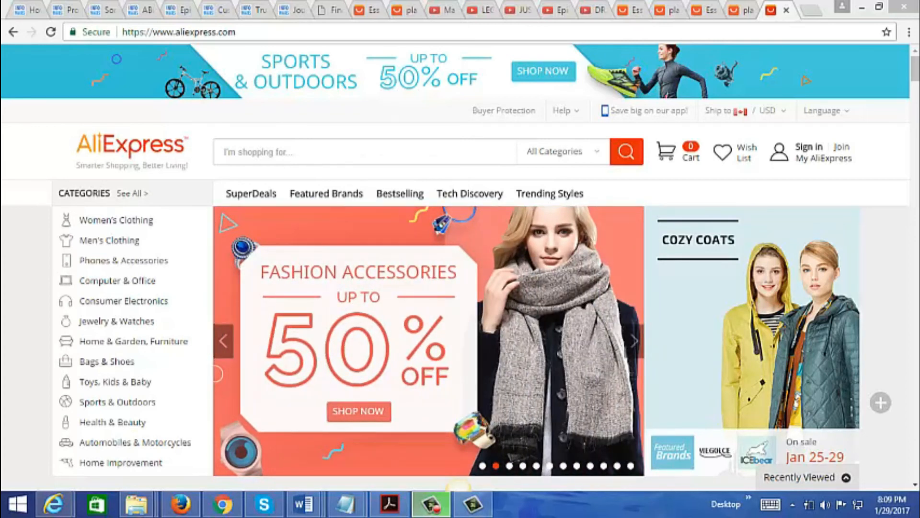
left_click(635, 340)
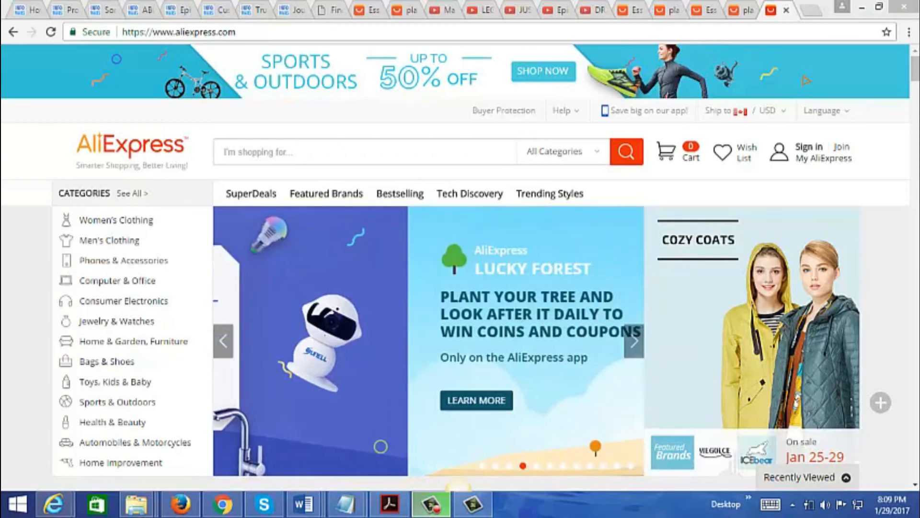
left_click(633, 341)
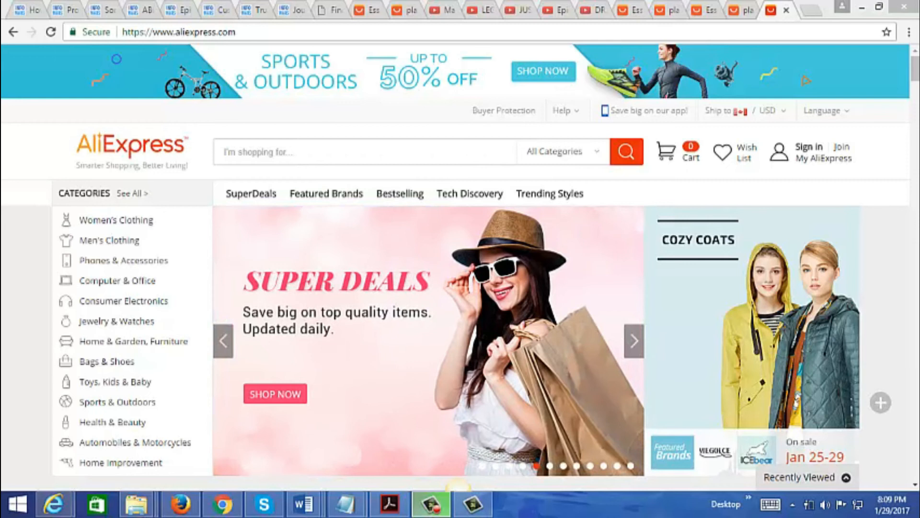
left_click(634, 340)
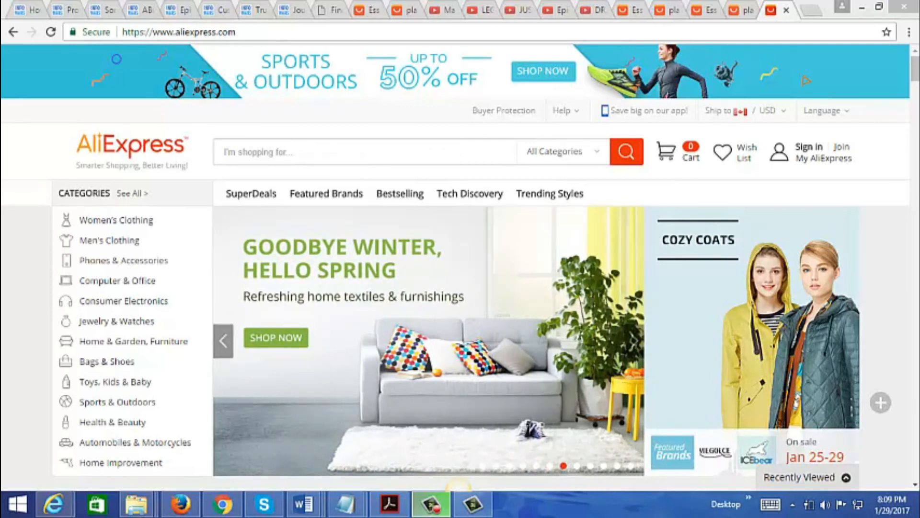
left_click(634, 342)
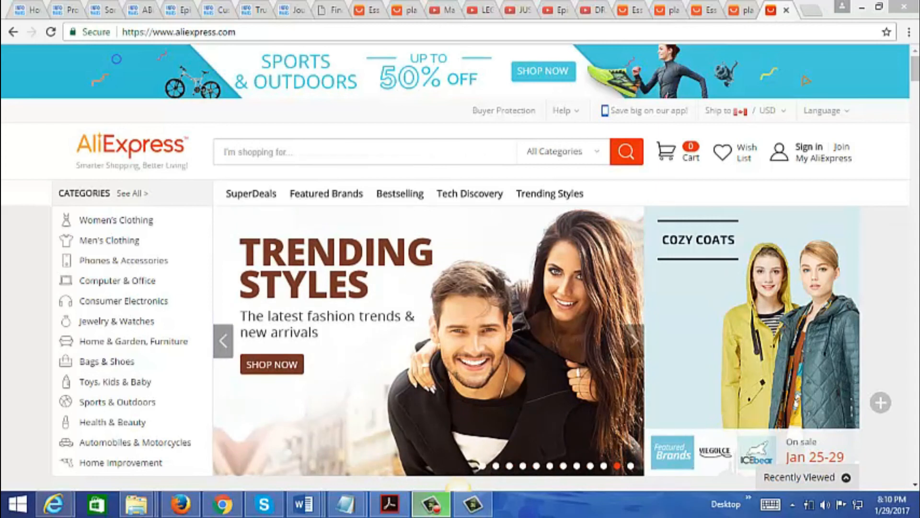
left_click(633, 340)
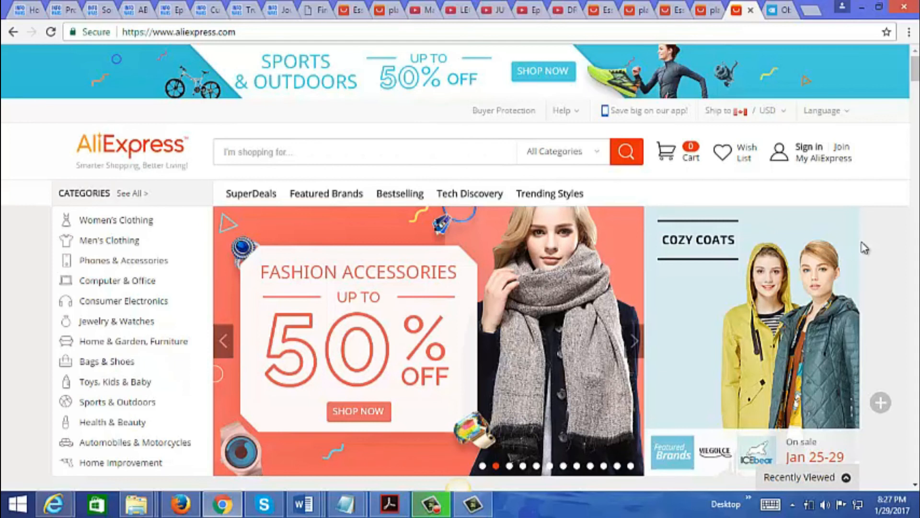
Switch to the oberlo.com tab showing its dropshipping import homepage.
left_click(634, 341)
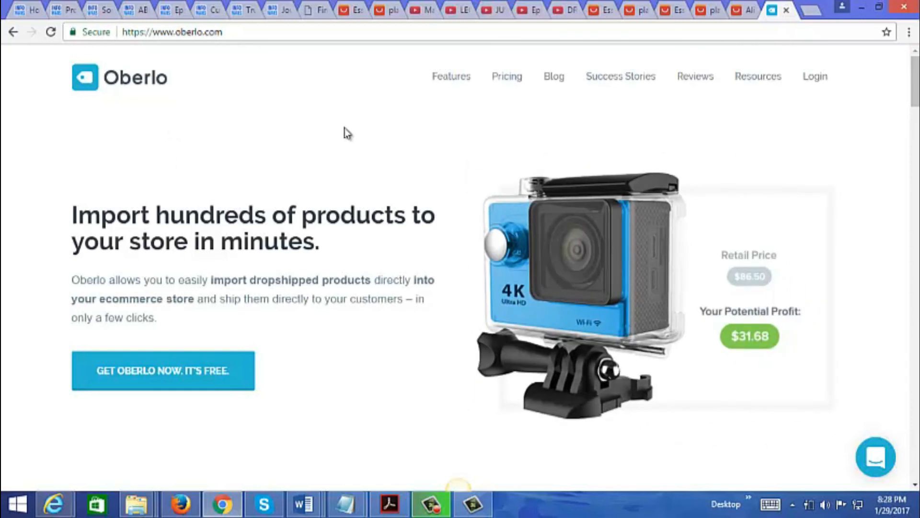
mouse_move(695, 77)
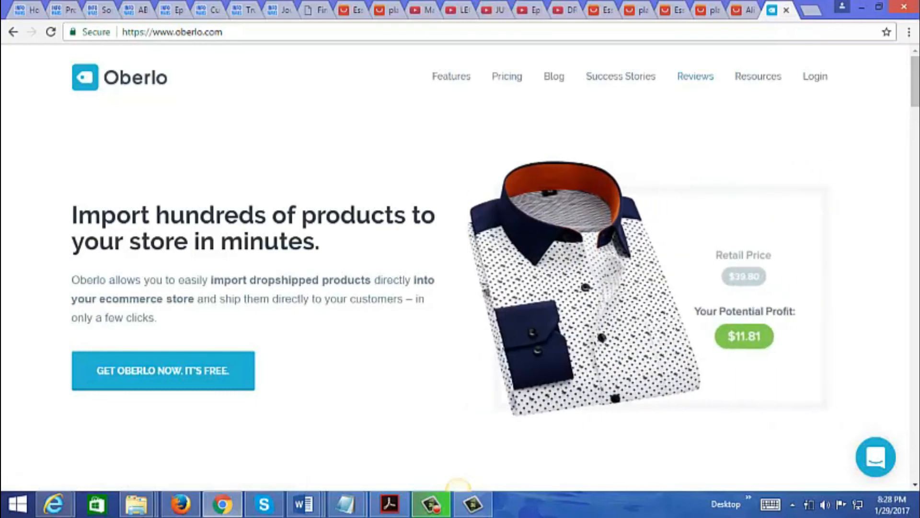
Scroll to Oberlo's features grid: AliExpress imports, auto fulfillment, pricing automations, tracking, ePacket filtering.
scroll("down", 3)
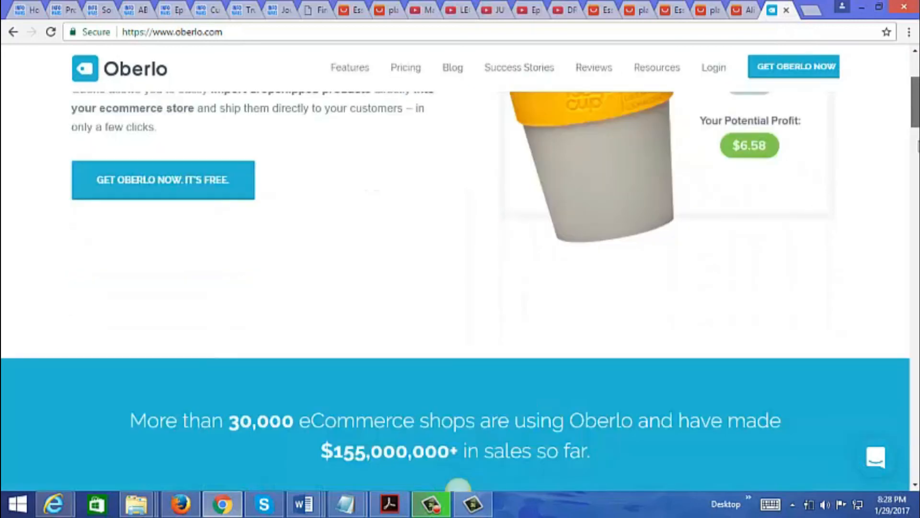
scroll("down", 3)
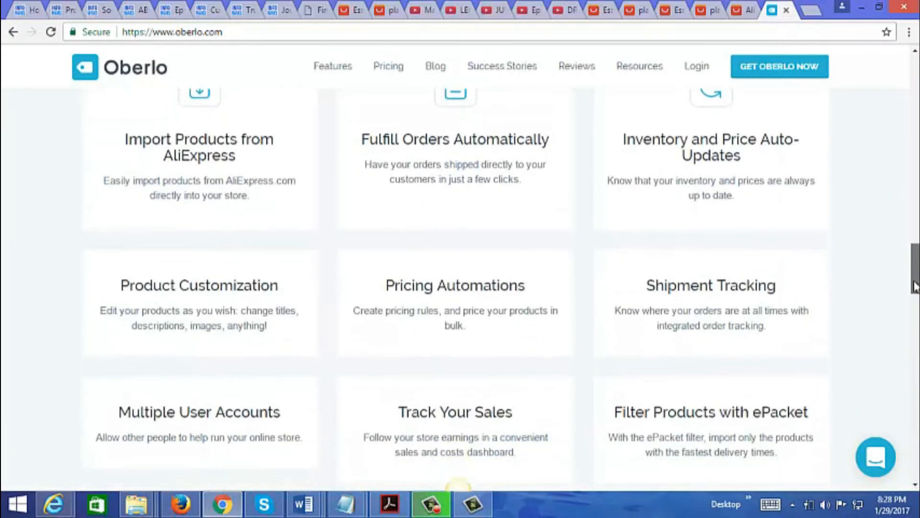
scroll("down", 3)
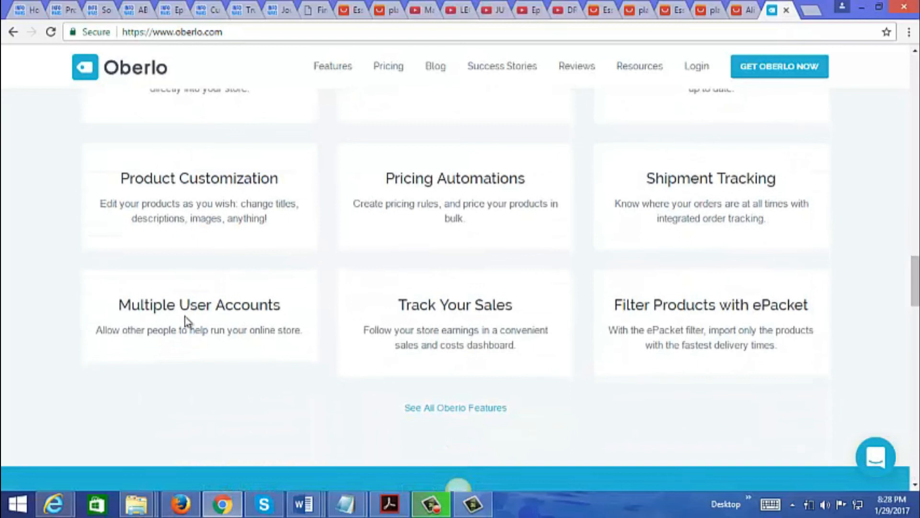
mouse_move(197, 308)
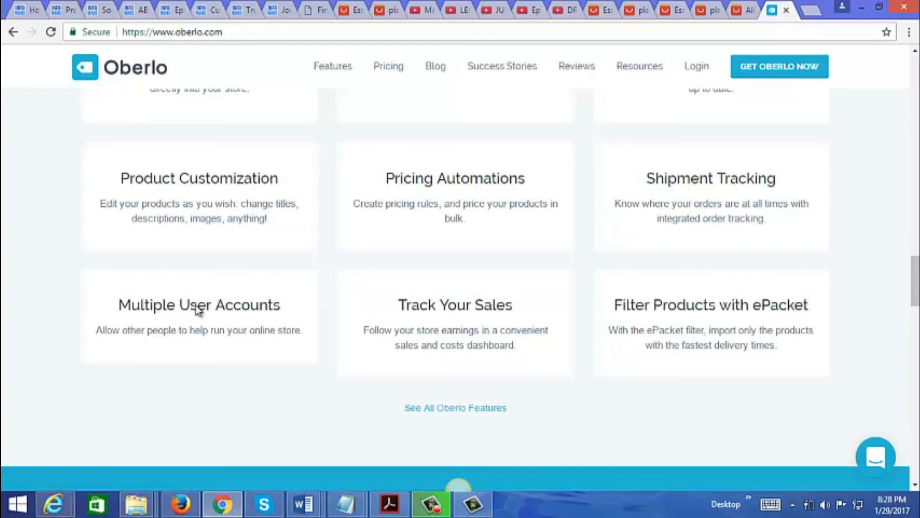
mouse_move(208, 346)
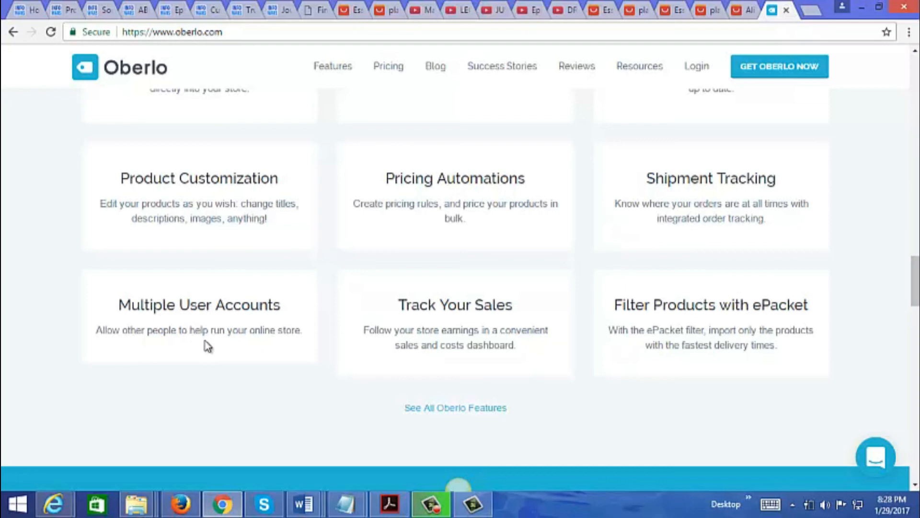
mouse_move(312, 285)
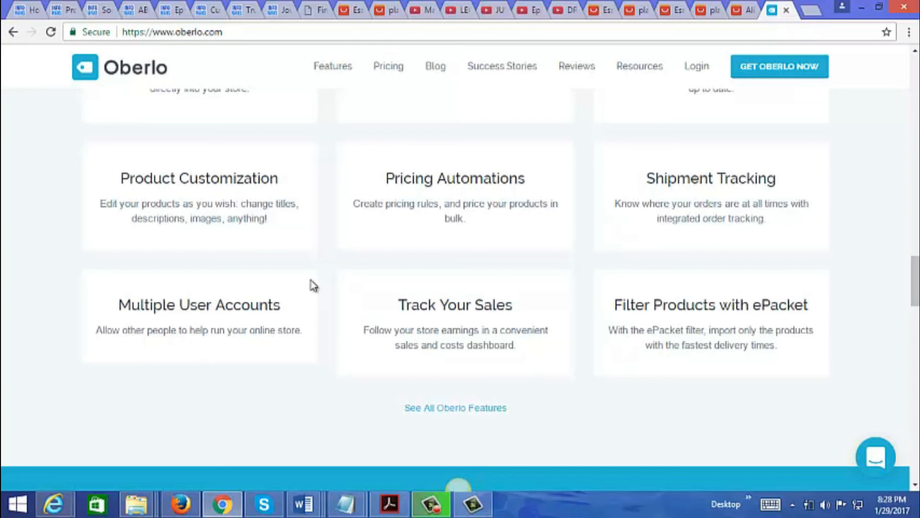
mouse_move(640, 339)
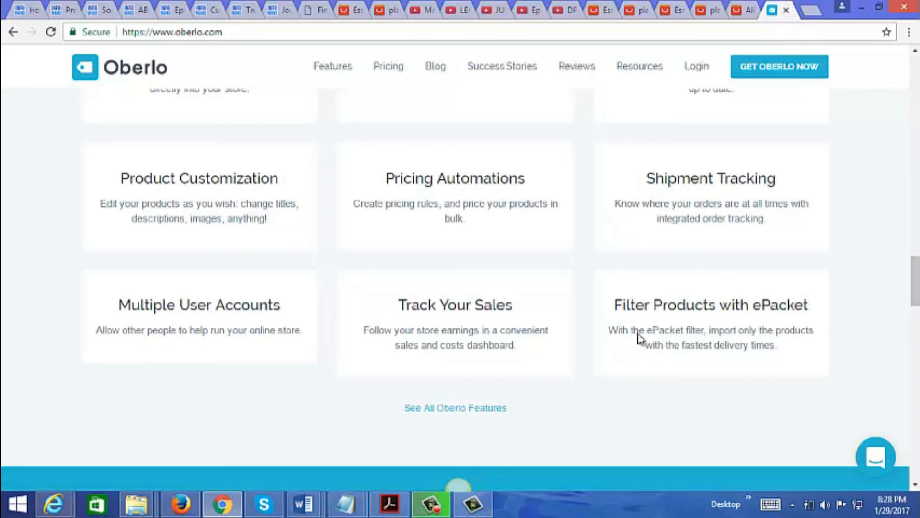
scroll("up", 3)
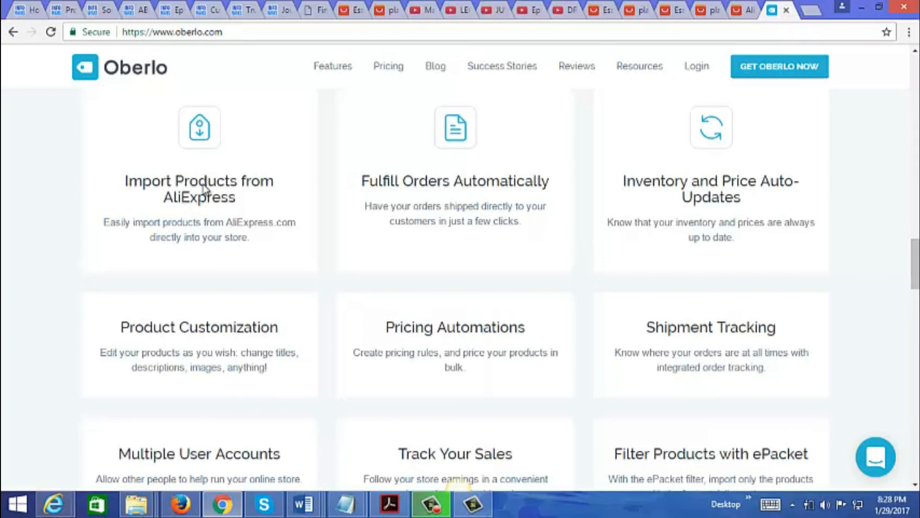
mouse_move(754, 190)
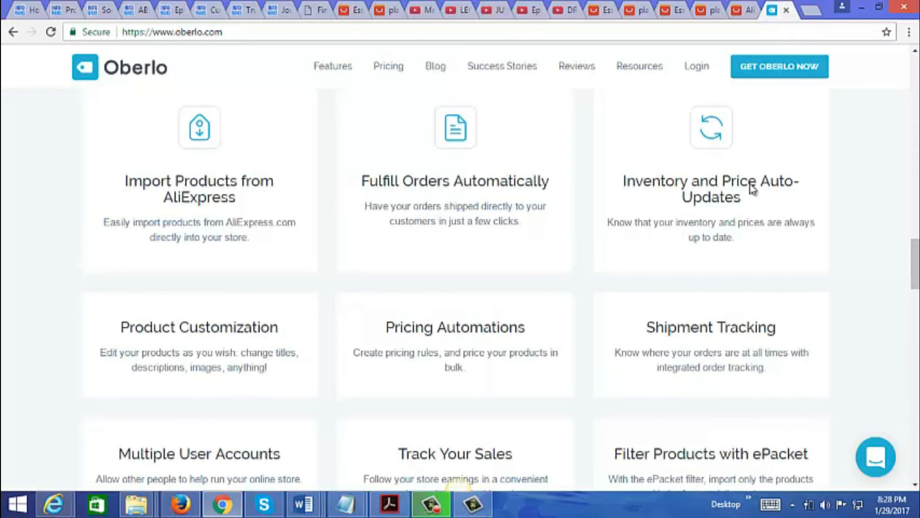
scroll("down", 3)
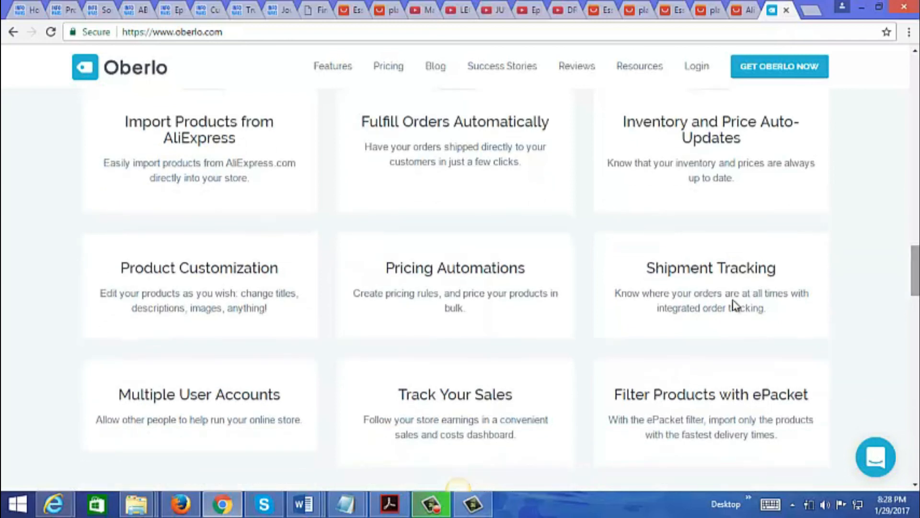
mouse_move(725, 310)
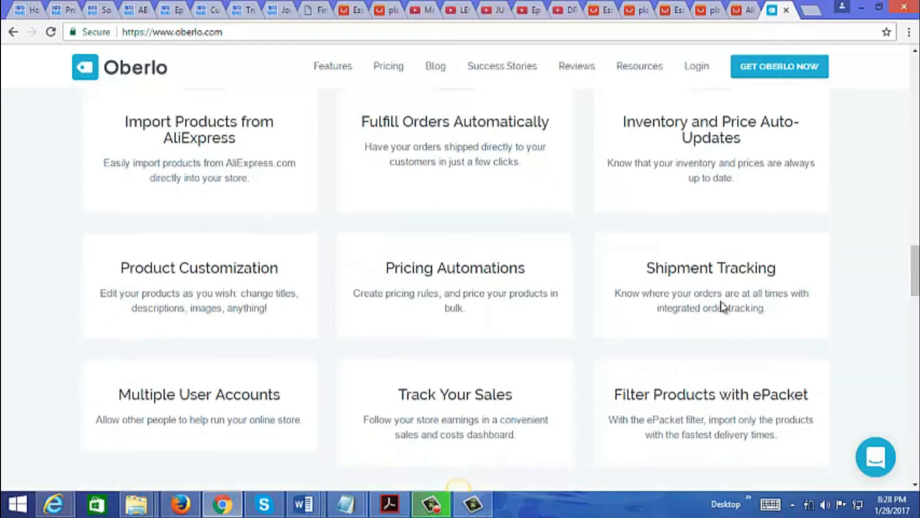
scroll("down", 3)
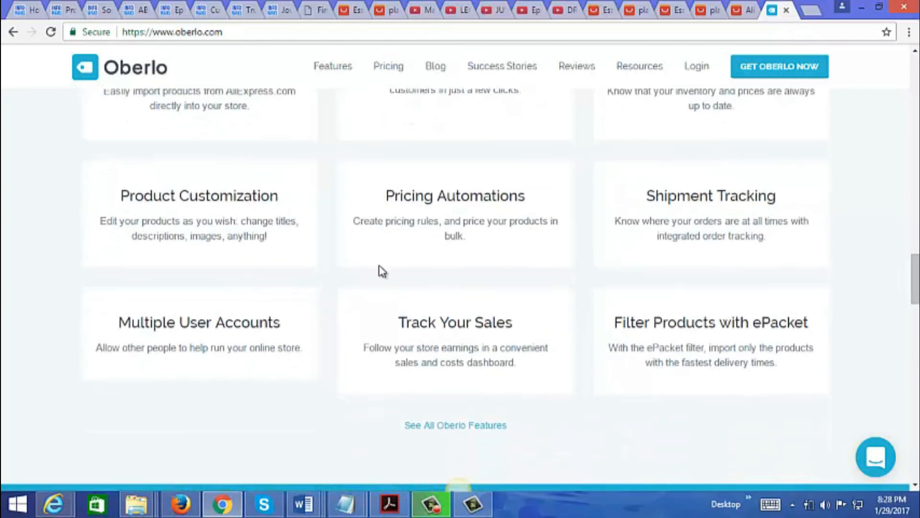
mouse_move(201, 205)
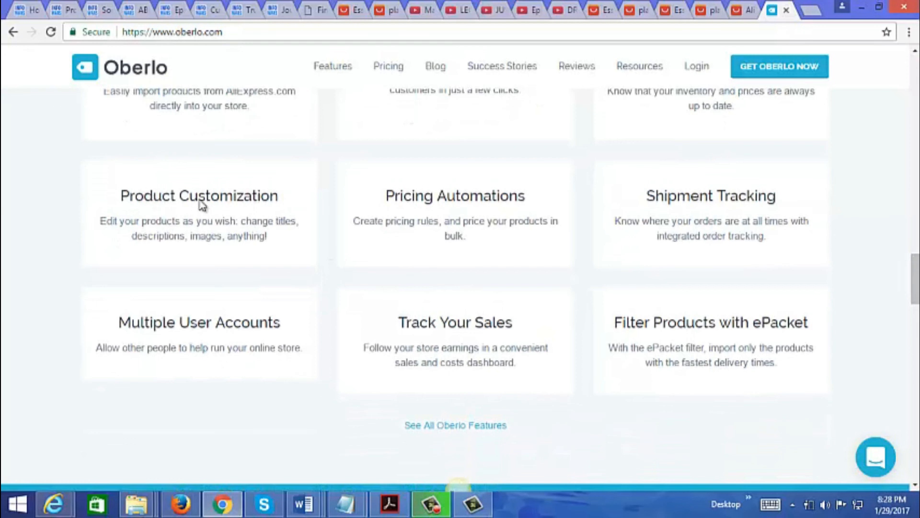
Scroll to the pricing section: Starter free, Basic $29.90/mo, Professional $79.90/mo.
scroll("down", 3)
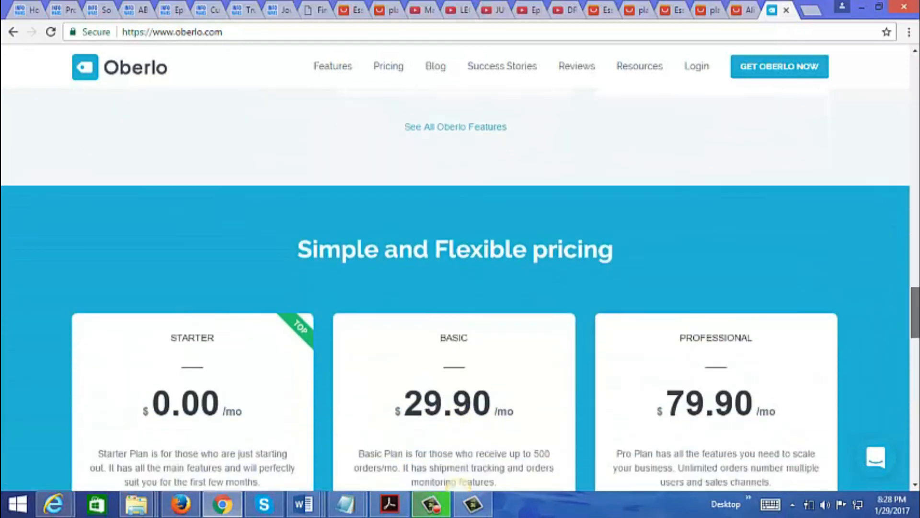
scroll("down", 3)
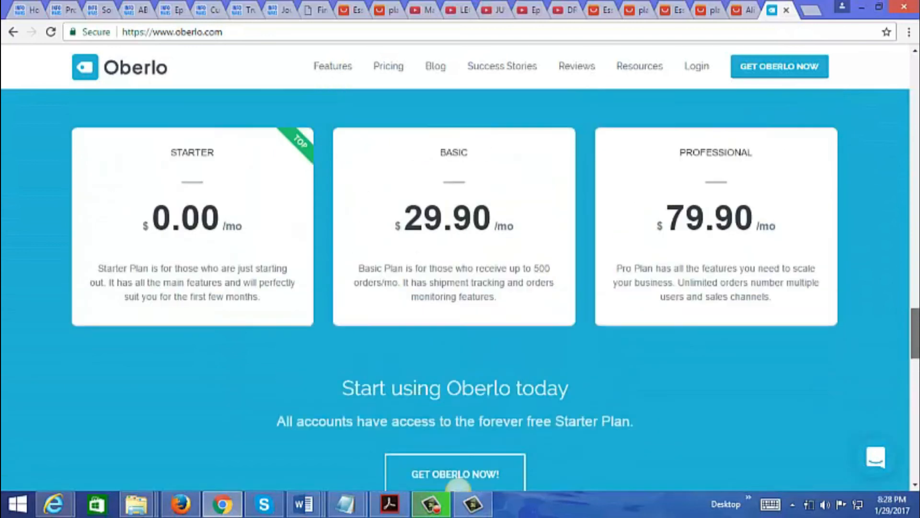
scroll("up", 3)
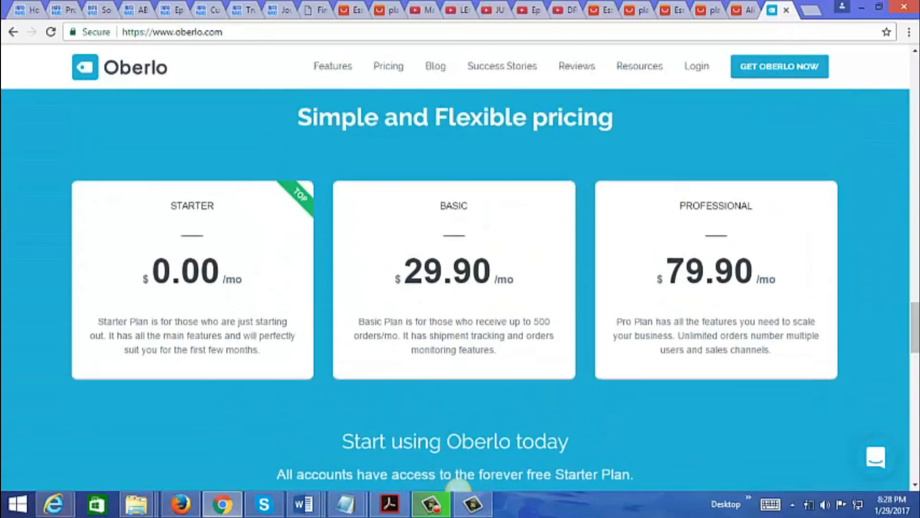
mouse_move(211, 255)
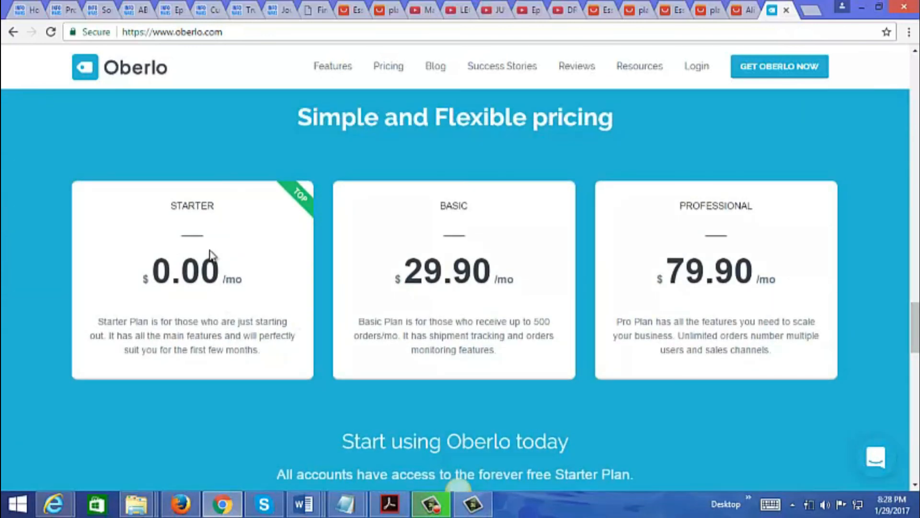
mouse_move(447, 279)
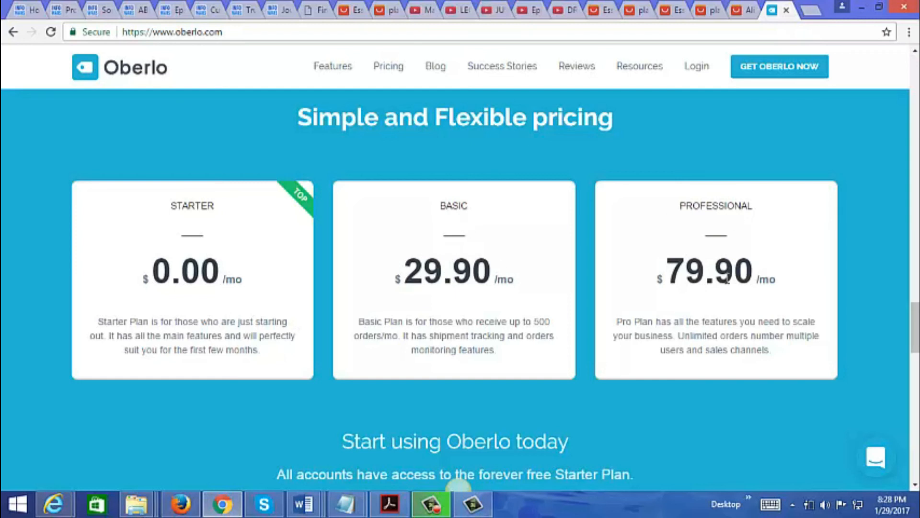
scroll("down", 3)
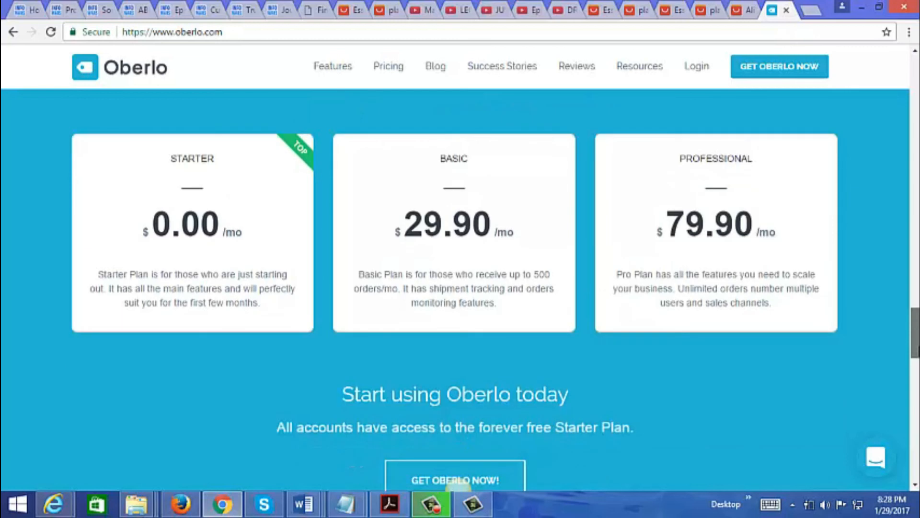
scroll("up", 3)
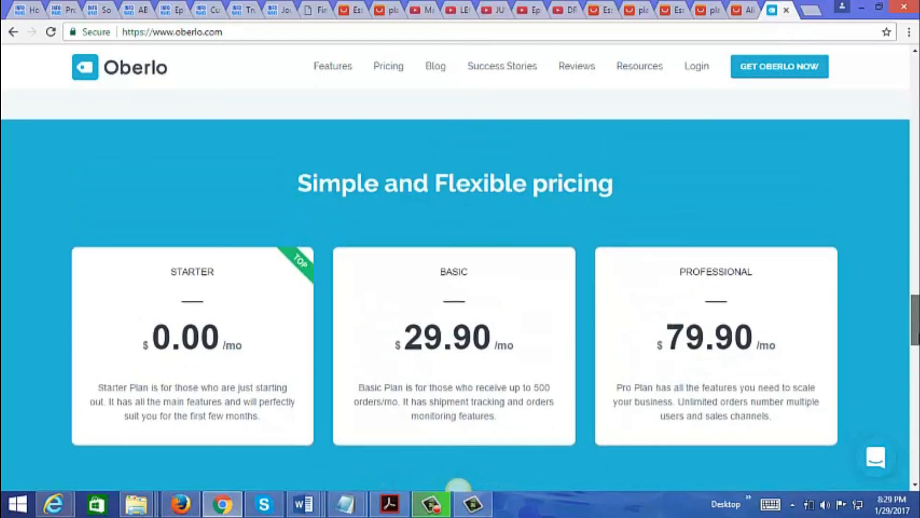
mouse_move(502, 361)
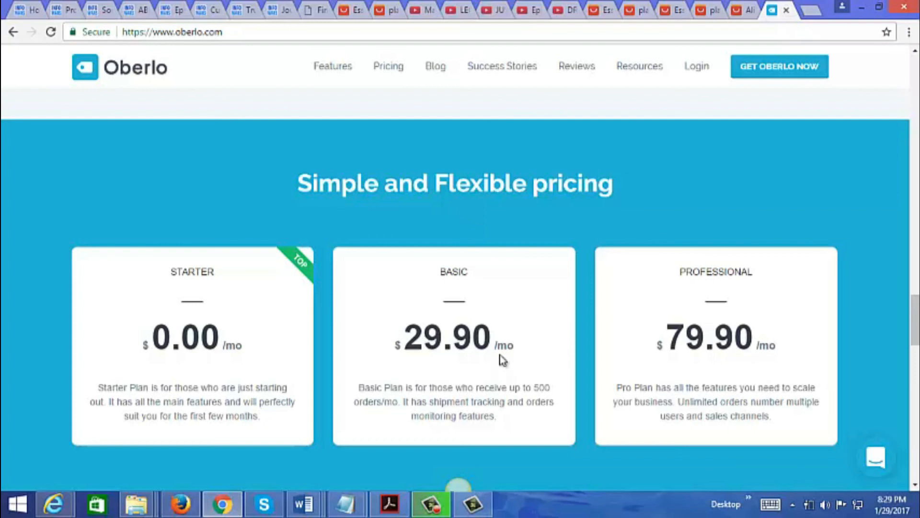
scroll("down", 3)
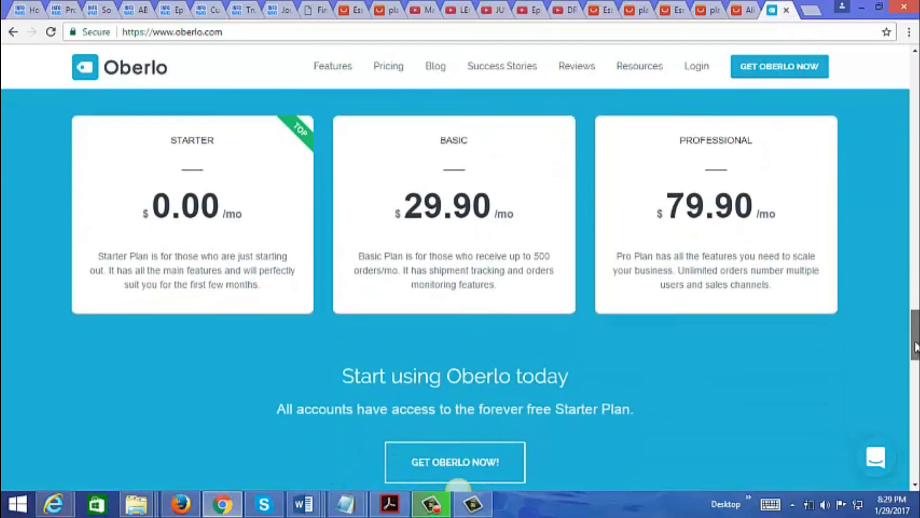